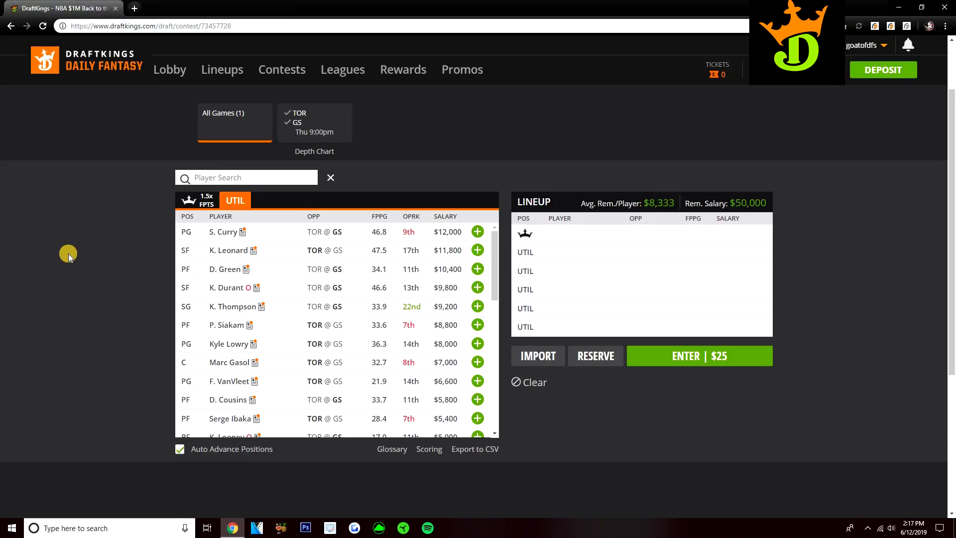
# Review Kawhi Leonard's and Stephen Curry's last-ten-game stats on their player cards.
pyautogui.scroll(-3)
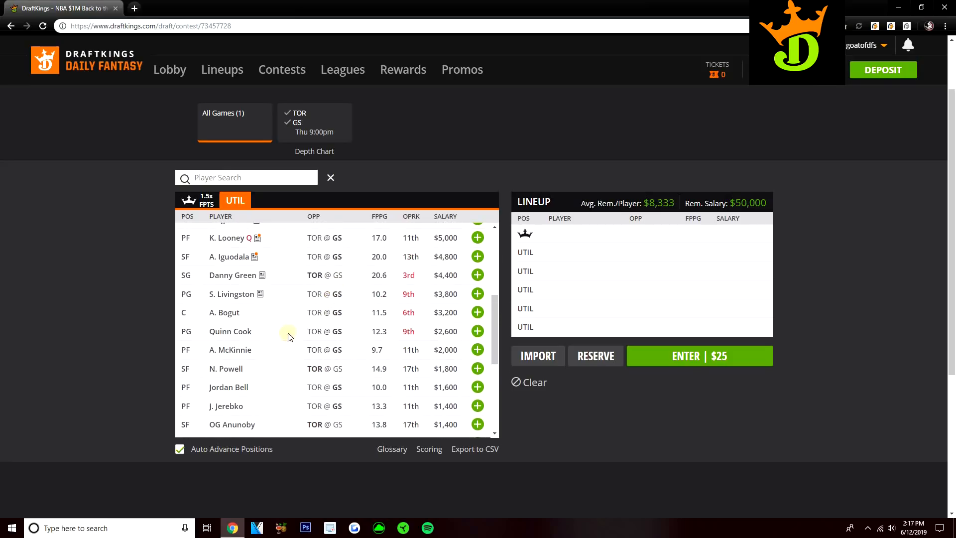
pyautogui.moveTo(294, 321)
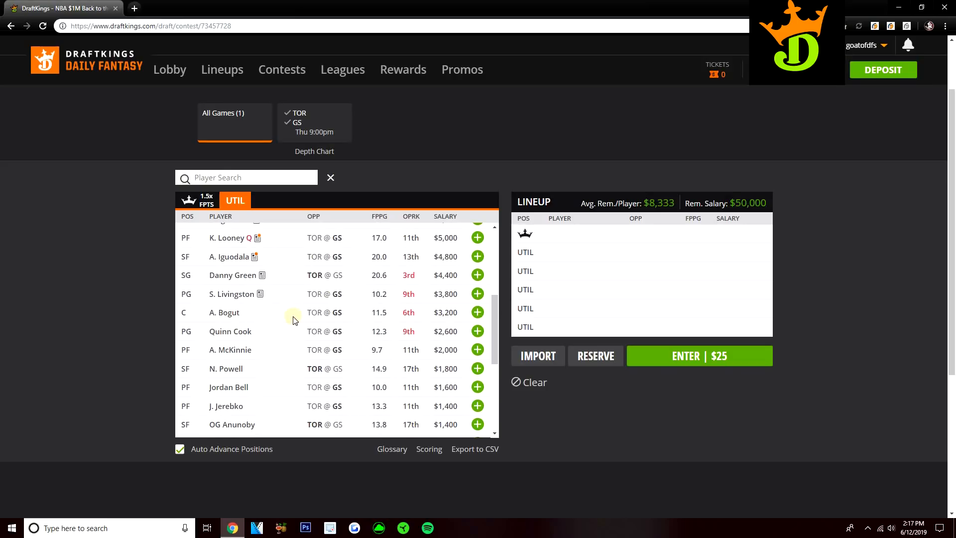
pyautogui.scroll(3)
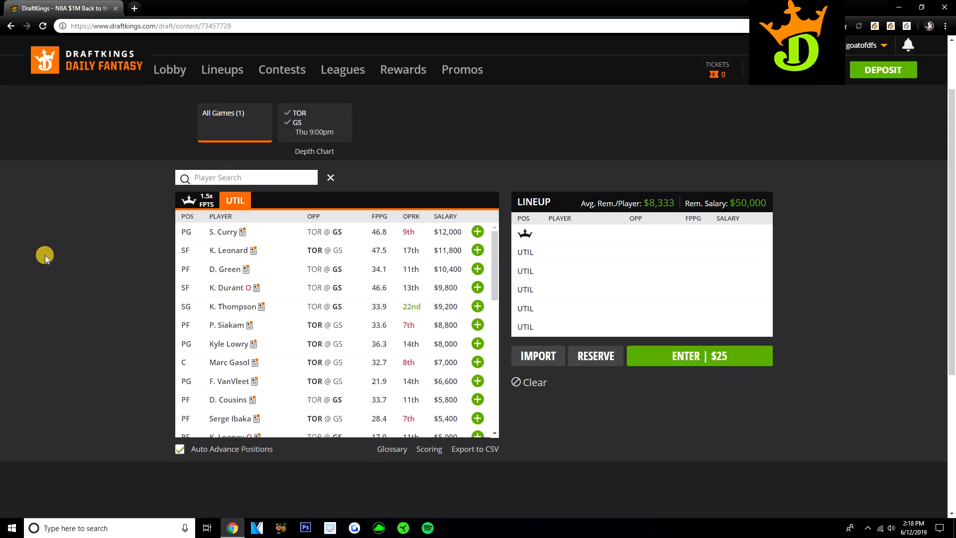
pyautogui.moveTo(235, 243)
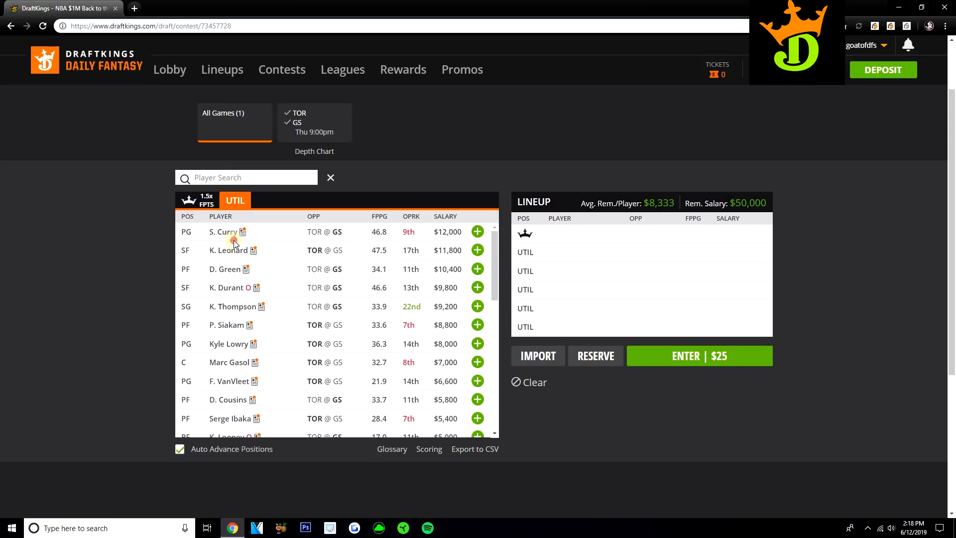
pyautogui.click(254, 250)
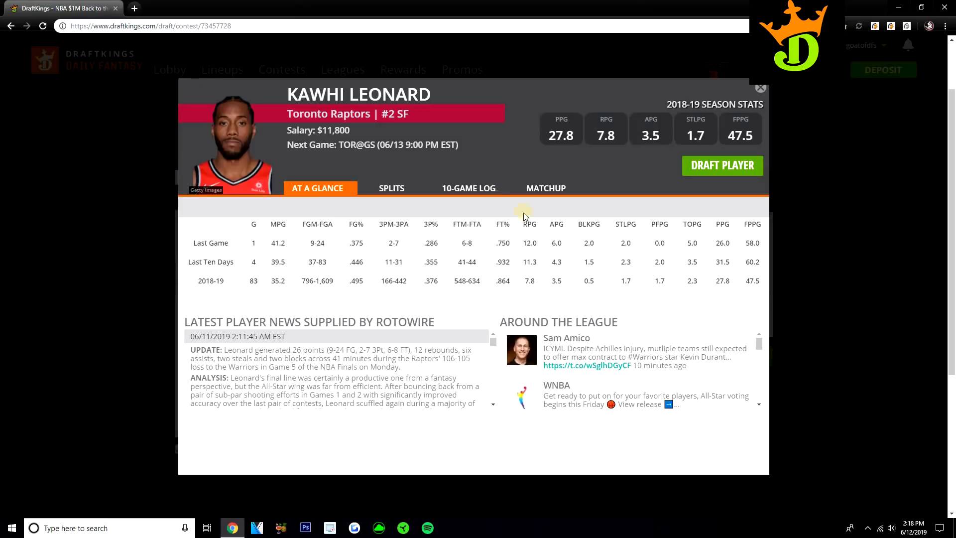
pyautogui.click(469, 188)
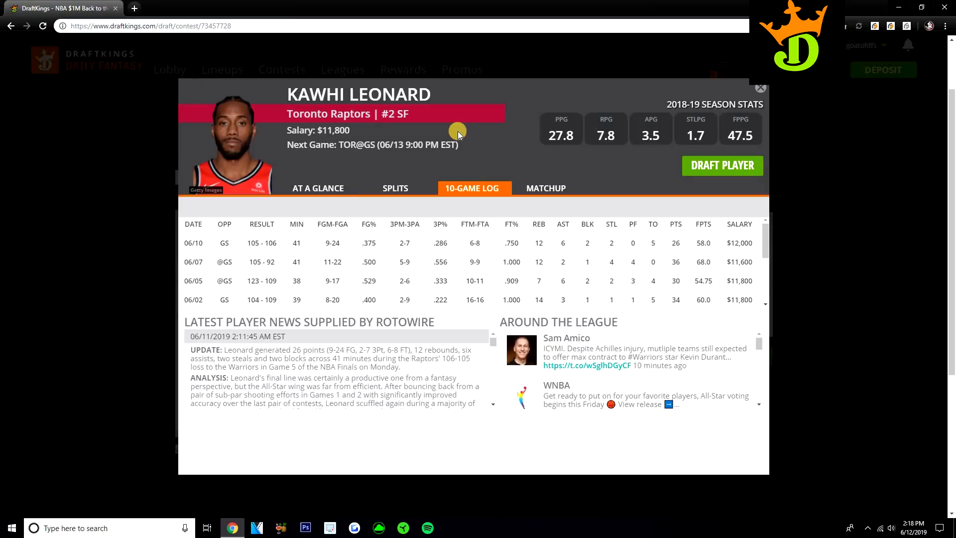
pyautogui.moveTo(459, 134)
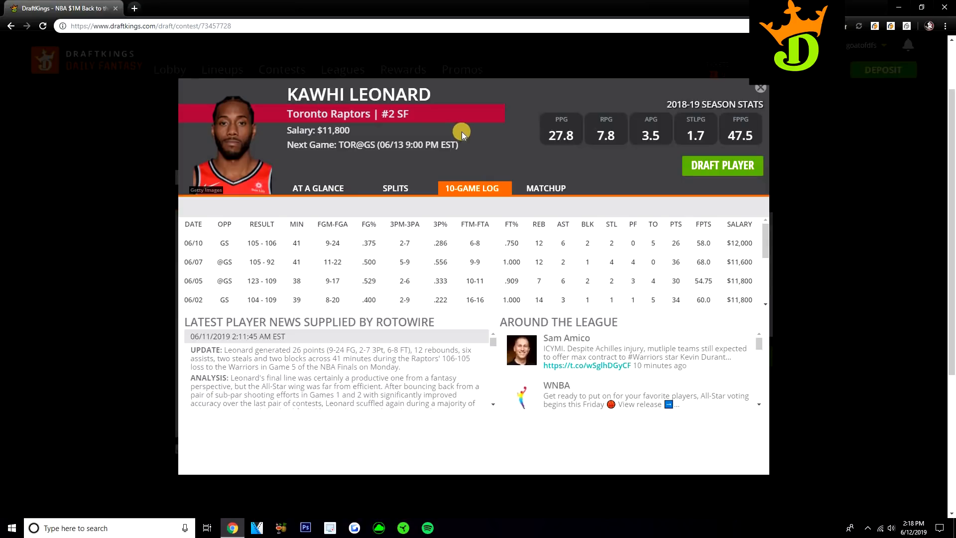
pyautogui.click(761, 88)
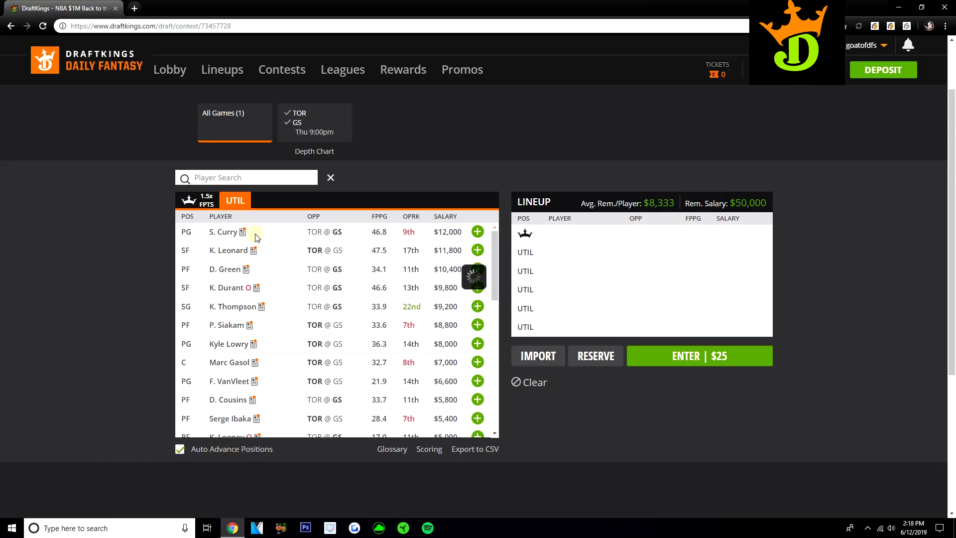
pyautogui.click(225, 231)
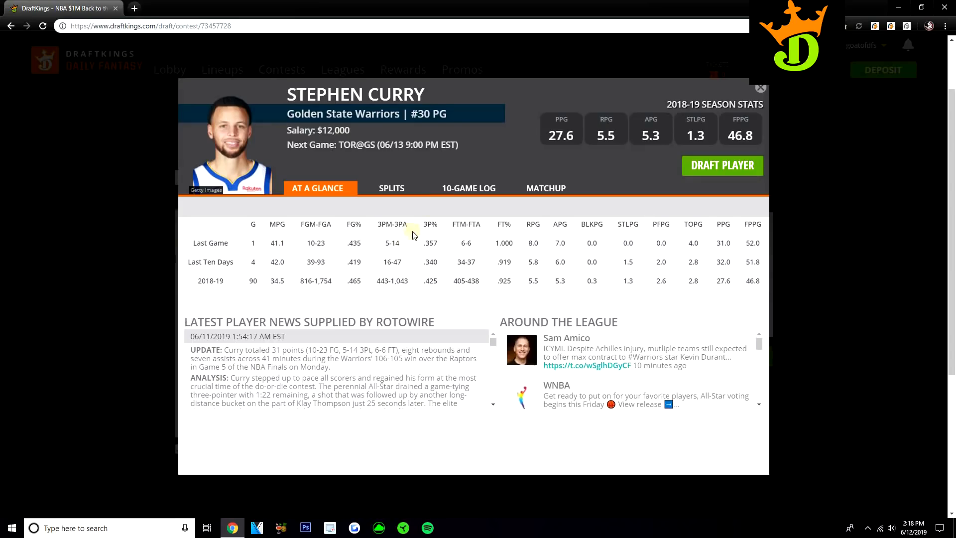
pyautogui.click(469, 188)
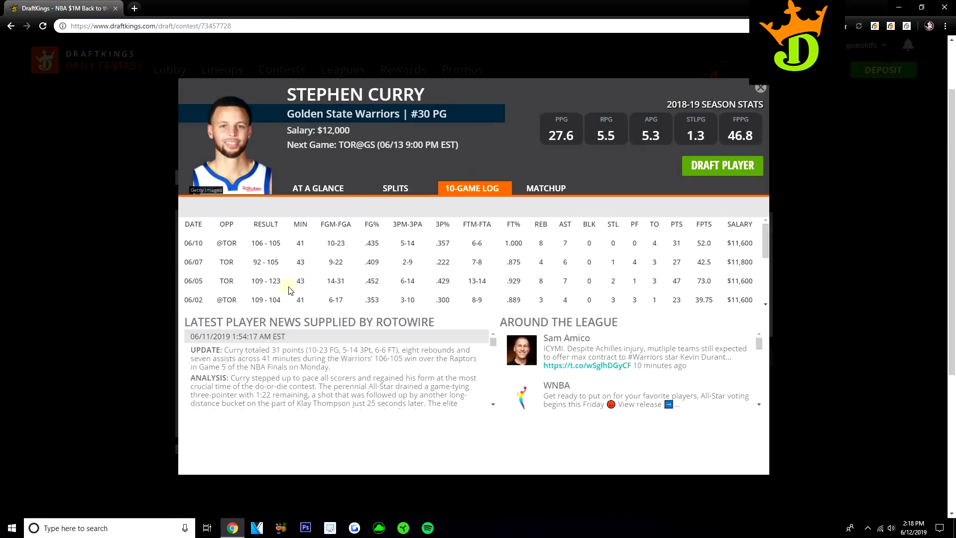
pyautogui.moveTo(317, 279)
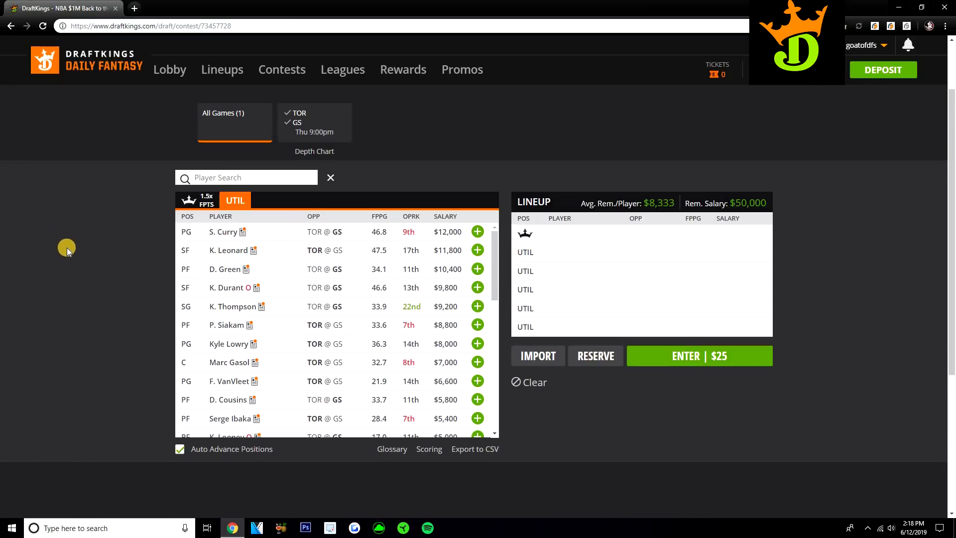
pyautogui.moveTo(66, 244)
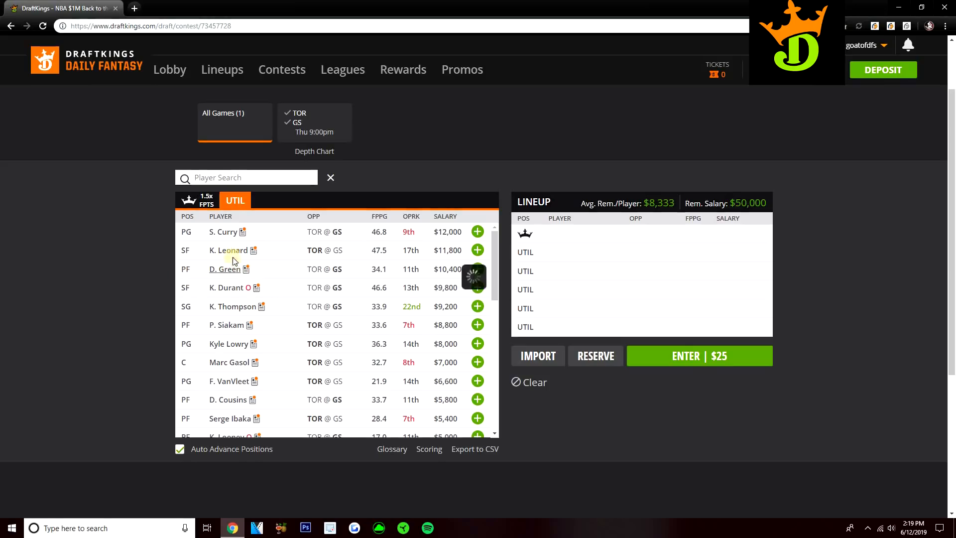
# Glance at Draymond Green's and Klay Thompson's cards, then show Kyle Lowry's 10-Game Log.
pyautogui.click(225, 269)
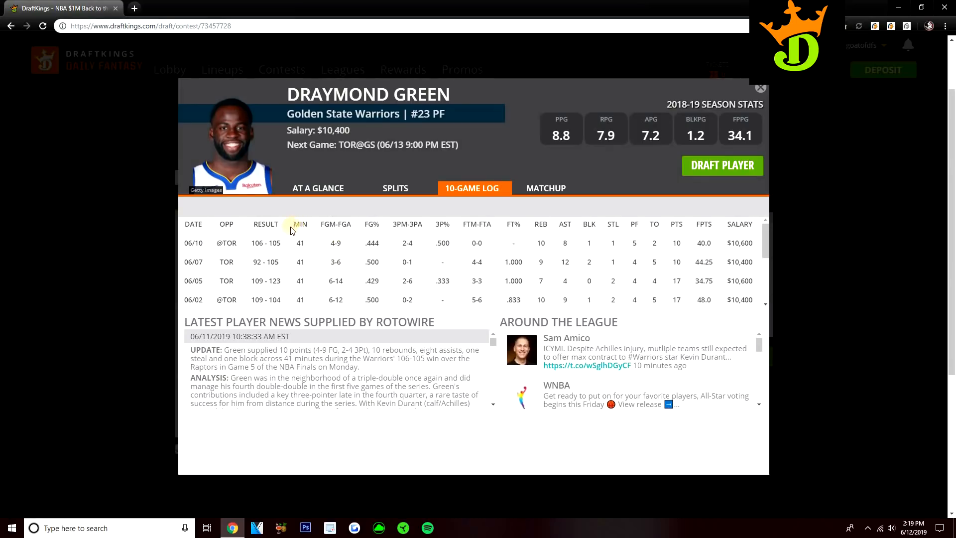
pyautogui.click(760, 88)
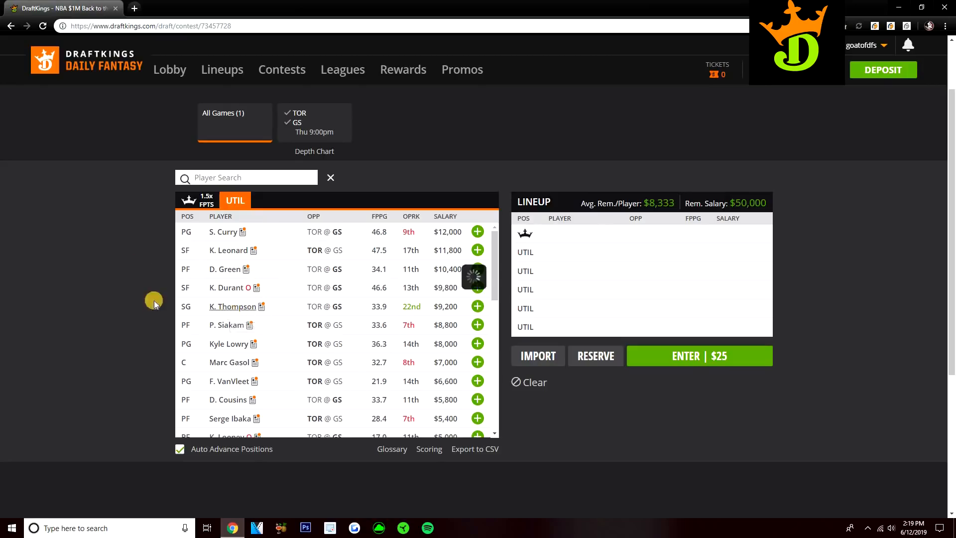
pyautogui.click(233, 306)
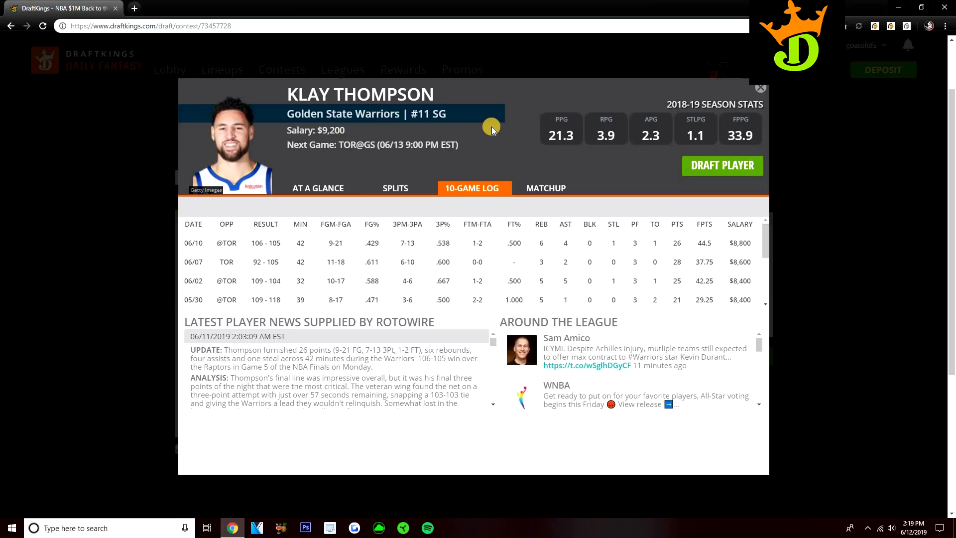
pyautogui.moveTo(761, 89)
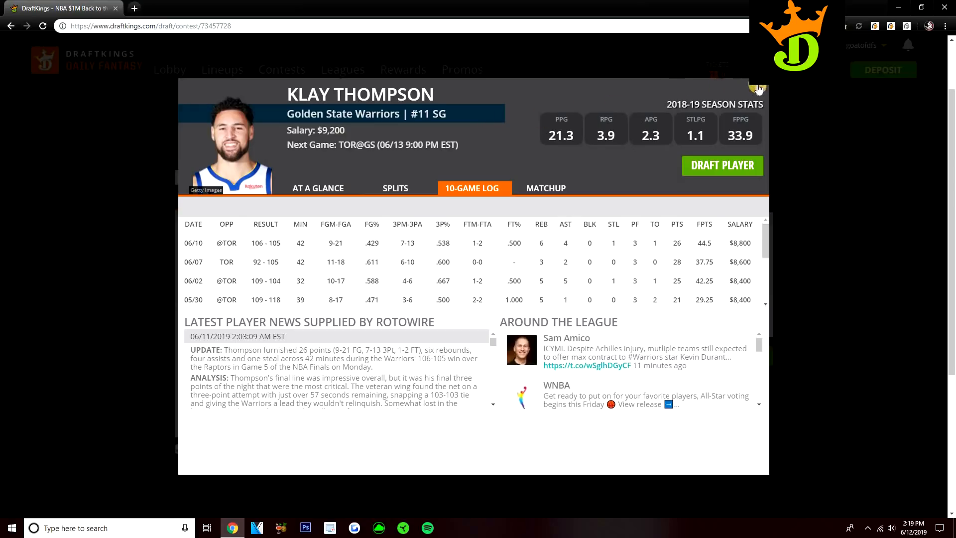
pyautogui.click(758, 87)
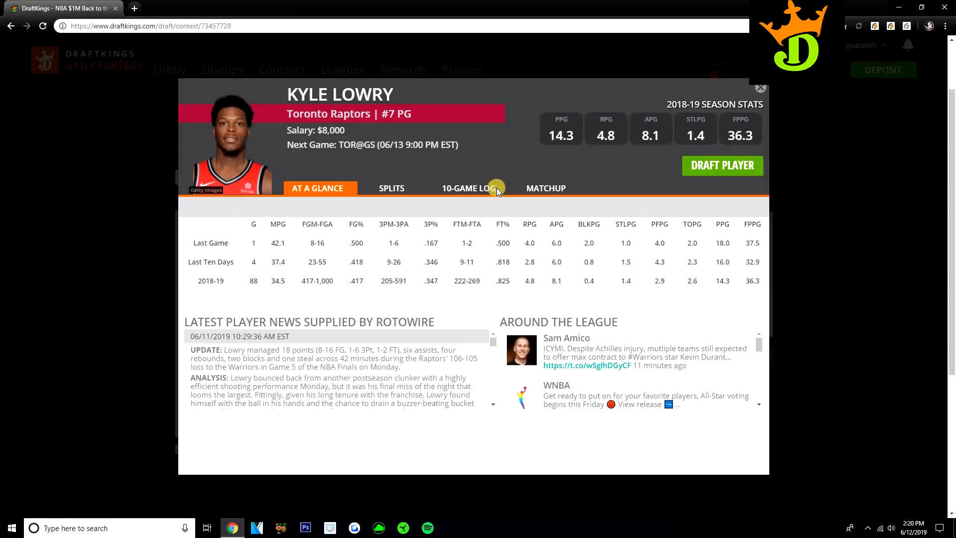
pyautogui.click(471, 188)
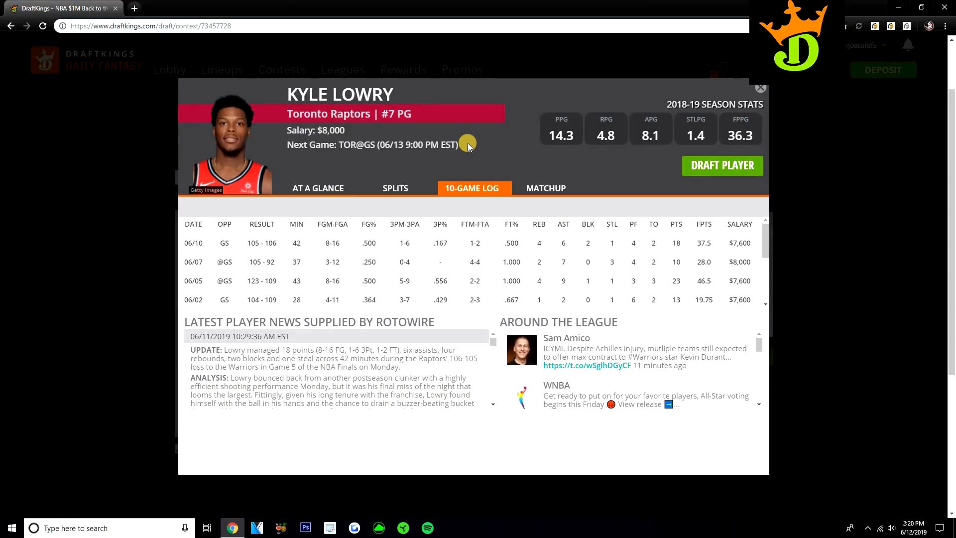
pyautogui.moveTo(561, 132)
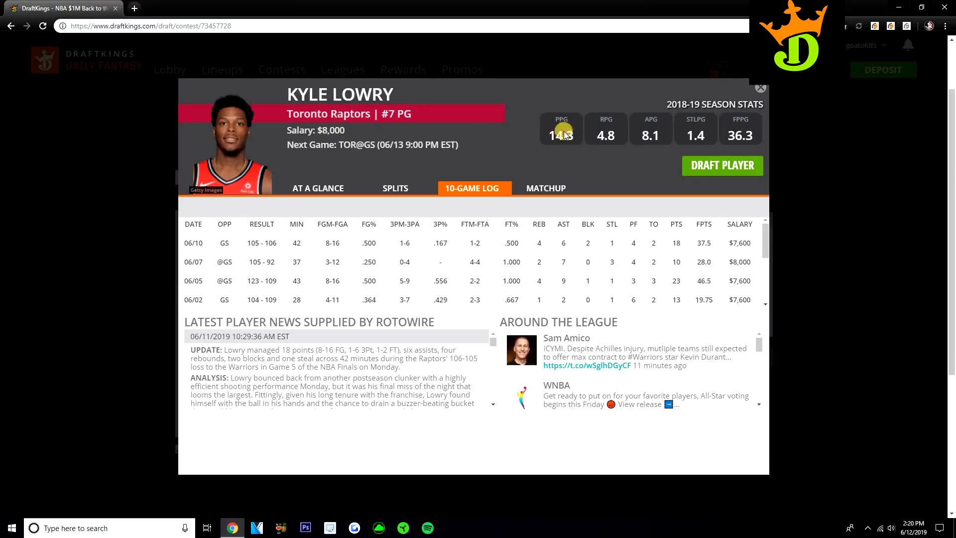
# Close Lowry's card and scroll the pool down to S. Livingston and A. Bogut.
pyautogui.click(760, 87)
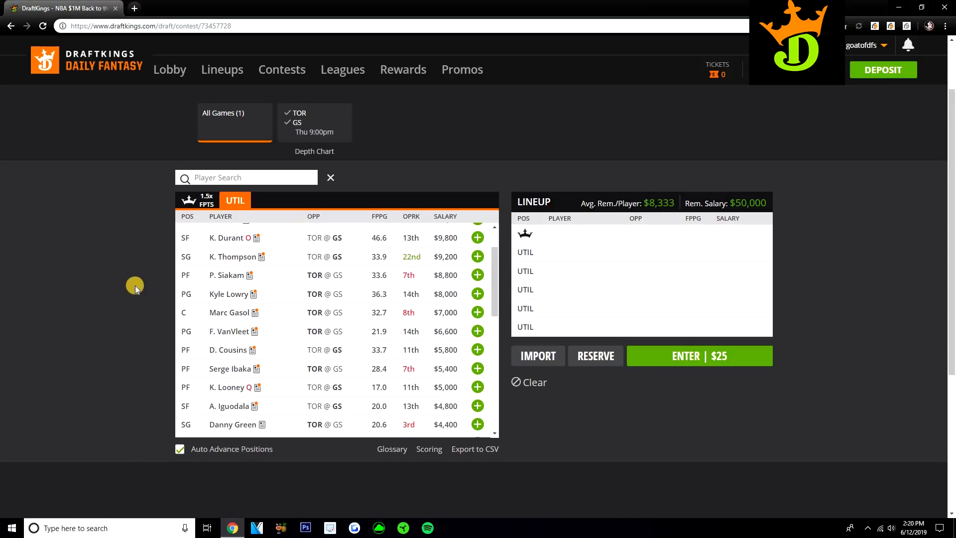
pyautogui.moveTo(254, 279)
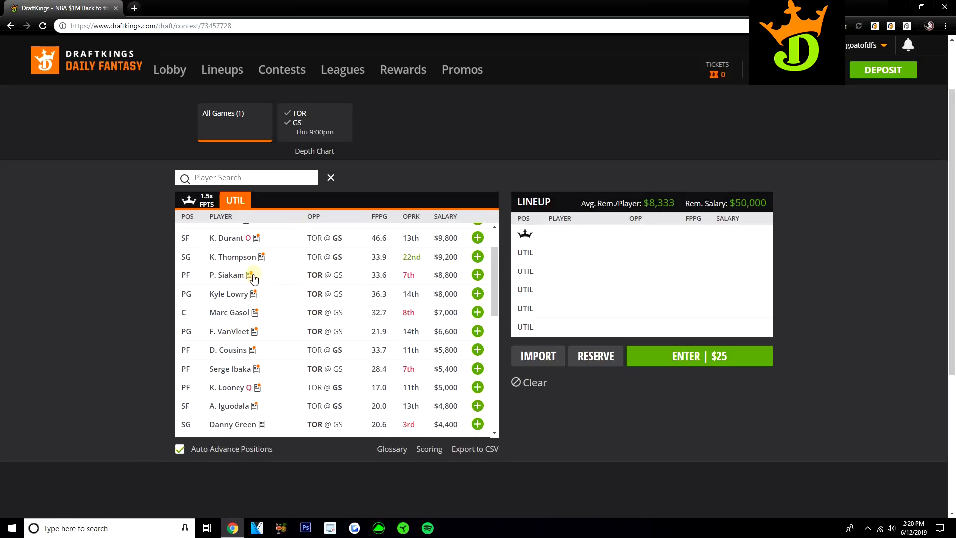
pyautogui.moveTo(261, 279)
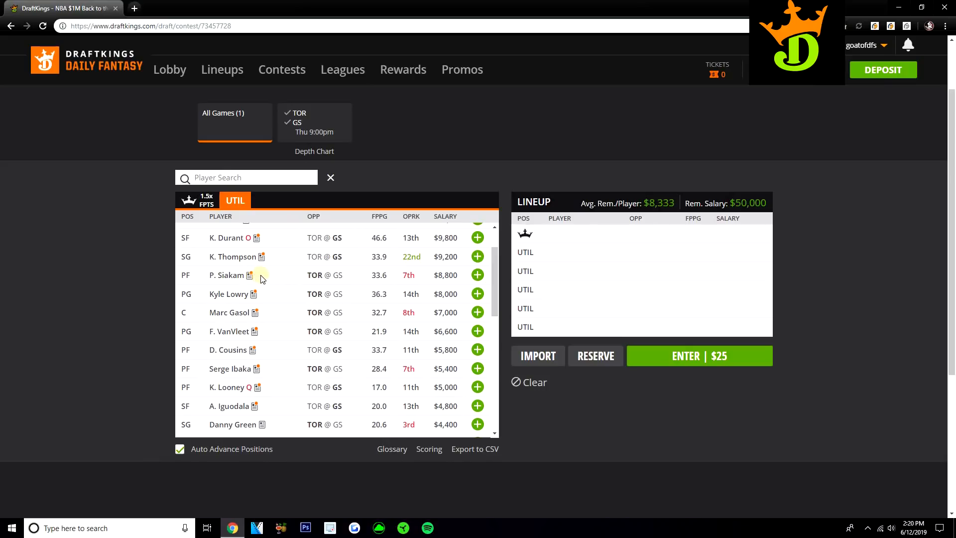
pyautogui.moveTo(251, 303)
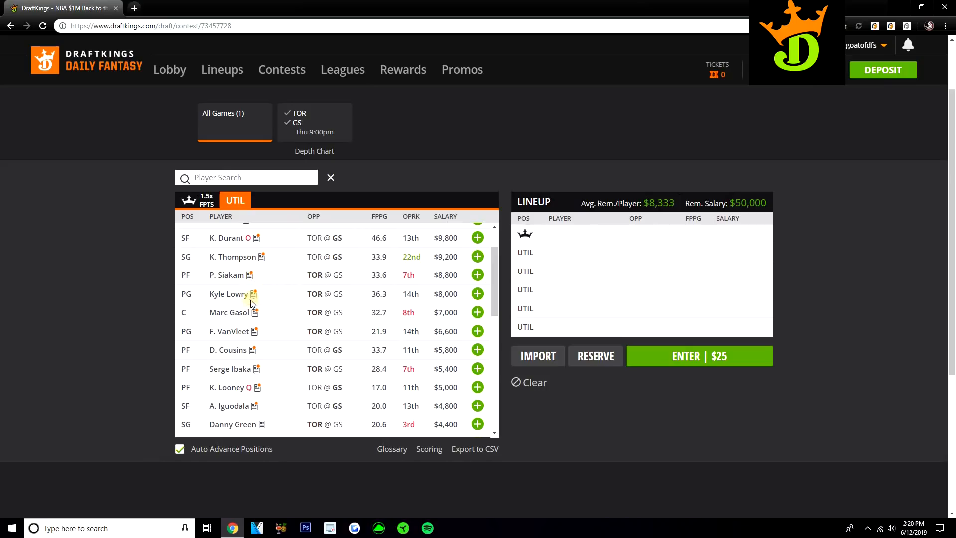
pyautogui.moveTo(258, 303)
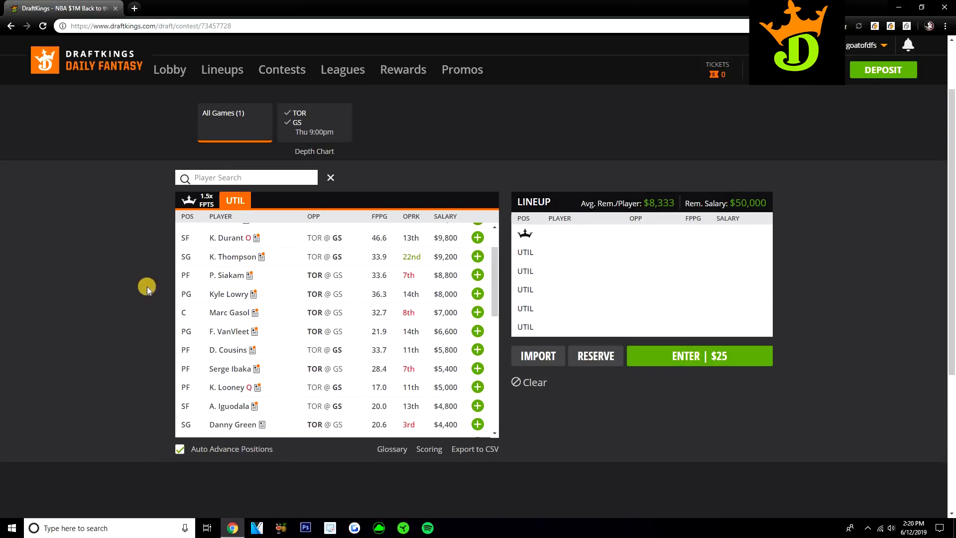
pyautogui.moveTo(95, 289)
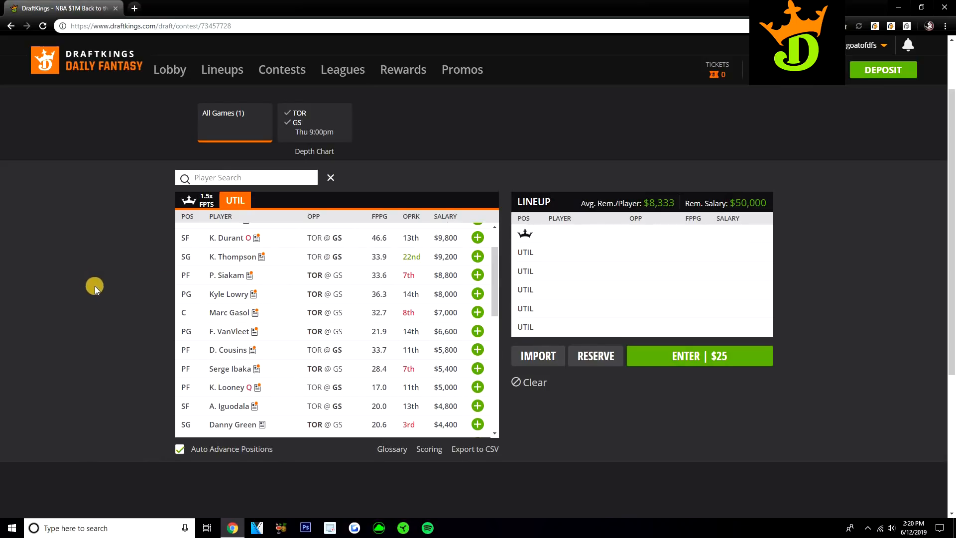
pyautogui.moveTo(277, 280)
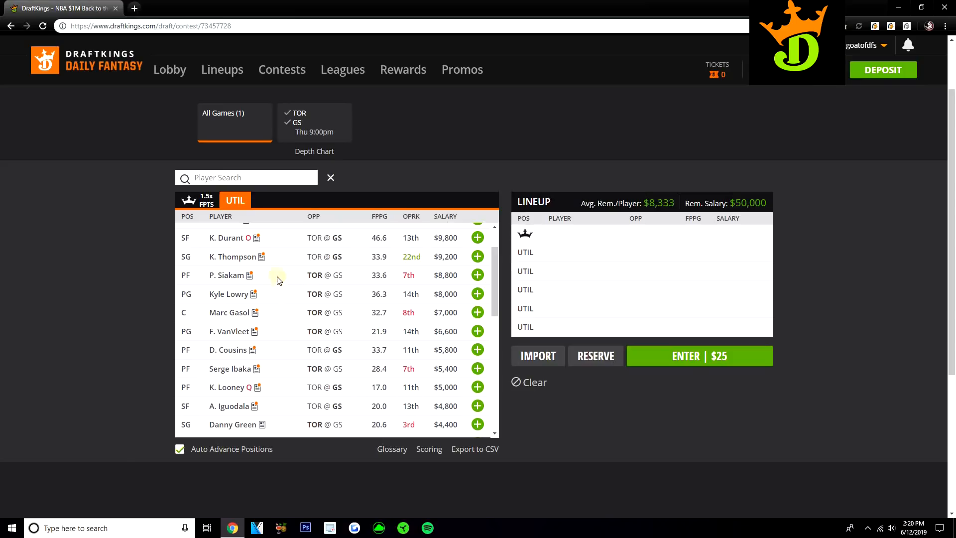
pyautogui.moveTo(273, 279)
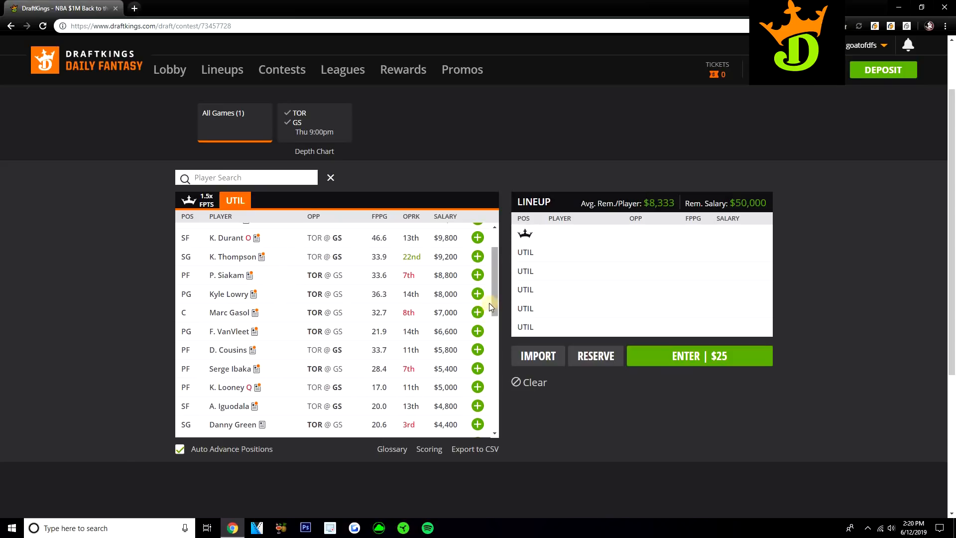
pyautogui.scroll(-3)
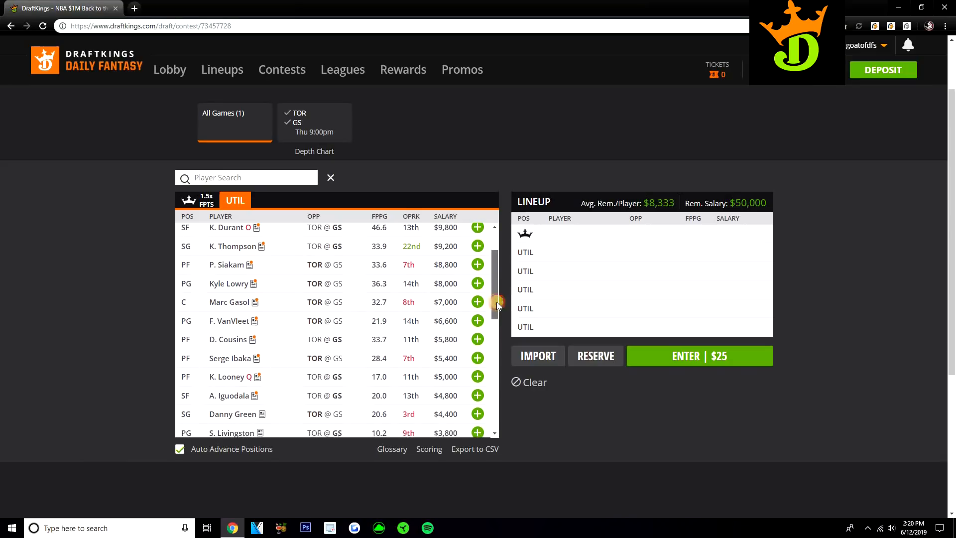
pyautogui.scroll(-3)
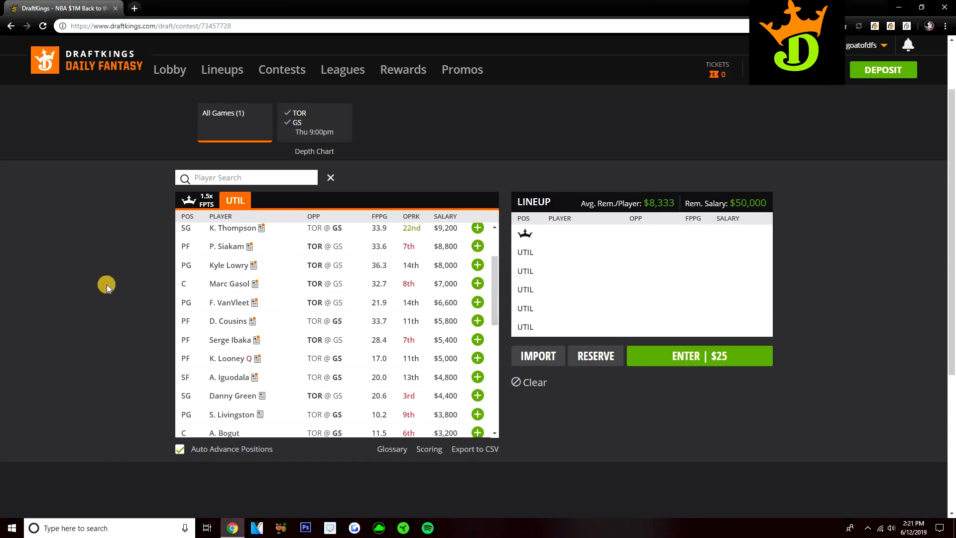
pyautogui.moveTo(128, 287)
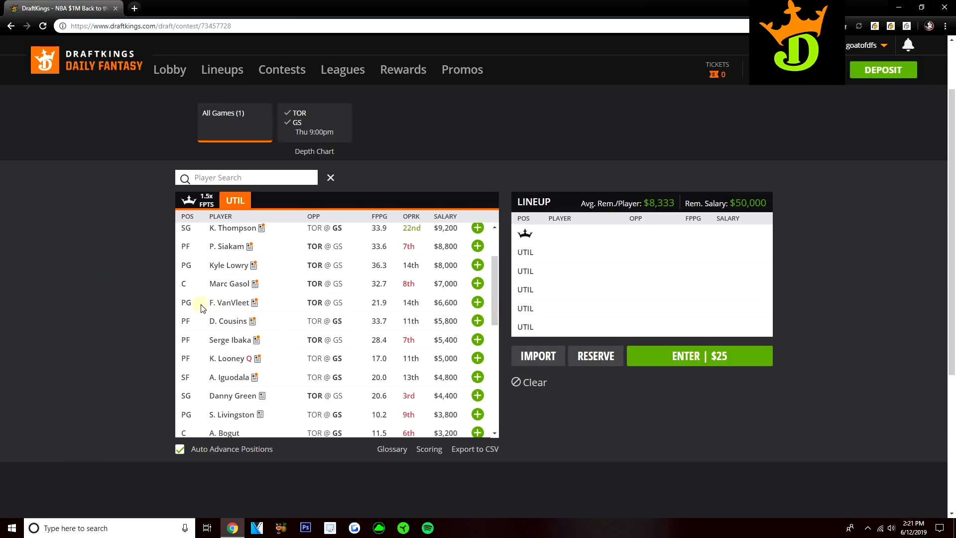
pyautogui.moveTo(119, 283)
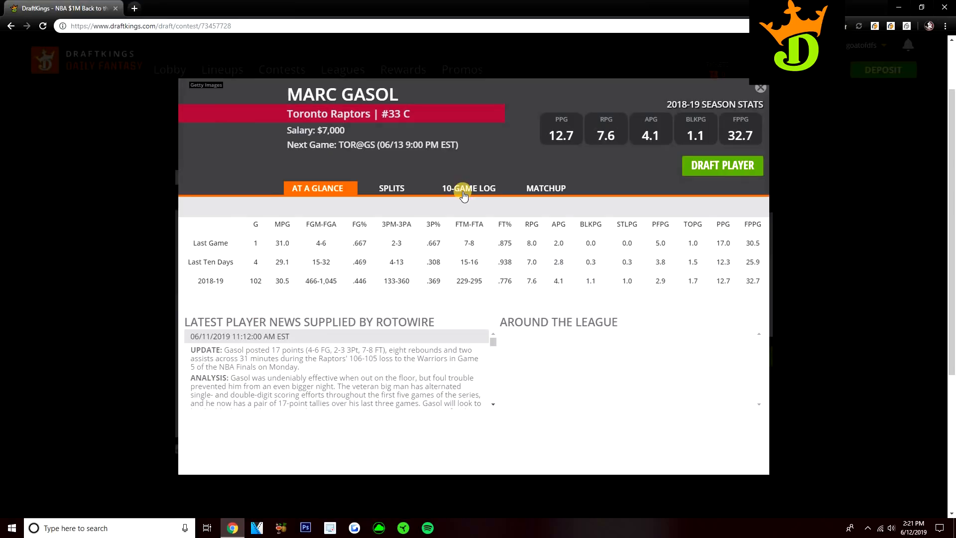
# View Marc Gasol's 10-game log, close his card, and scroll to Quinn Cook.
pyautogui.click(468, 188)
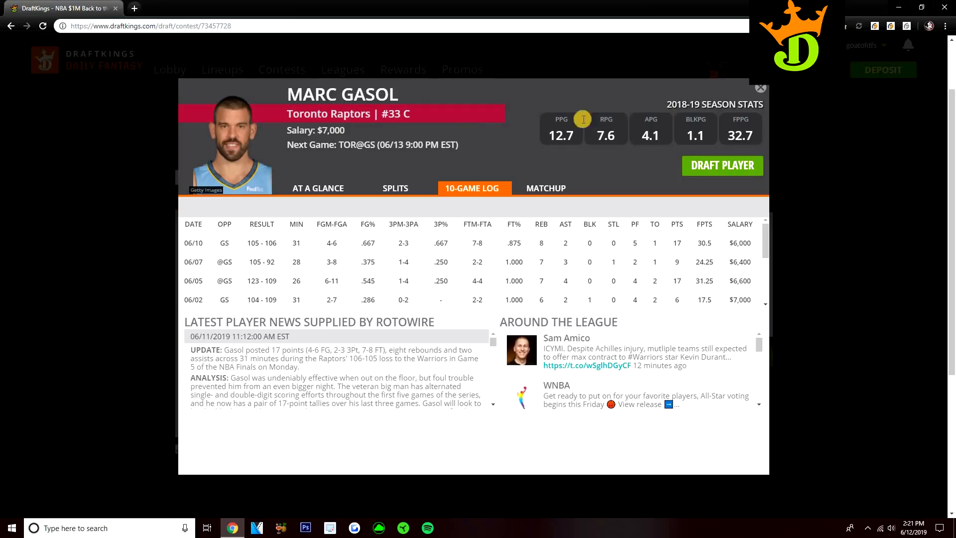
pyautogui.click(760, 88)
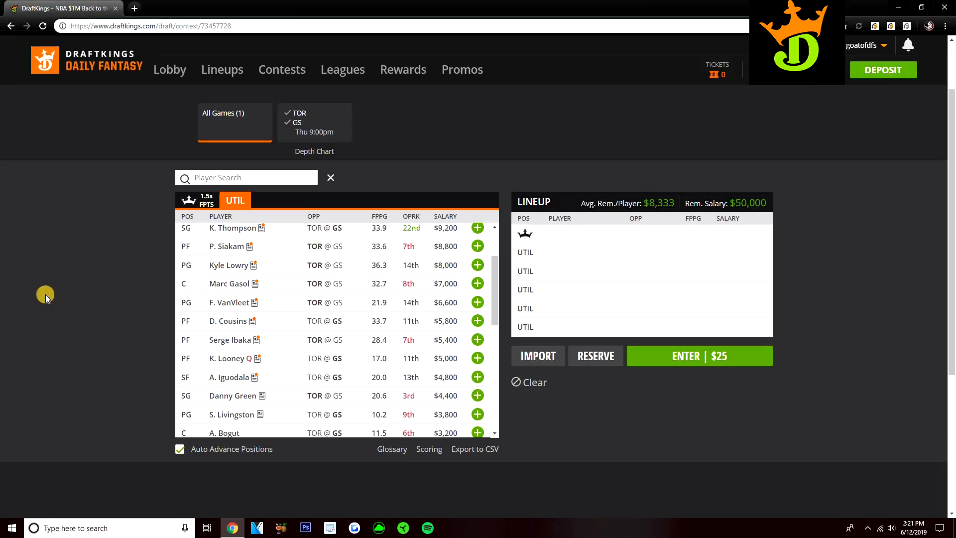
pyautogui.moveTo(318, 324)
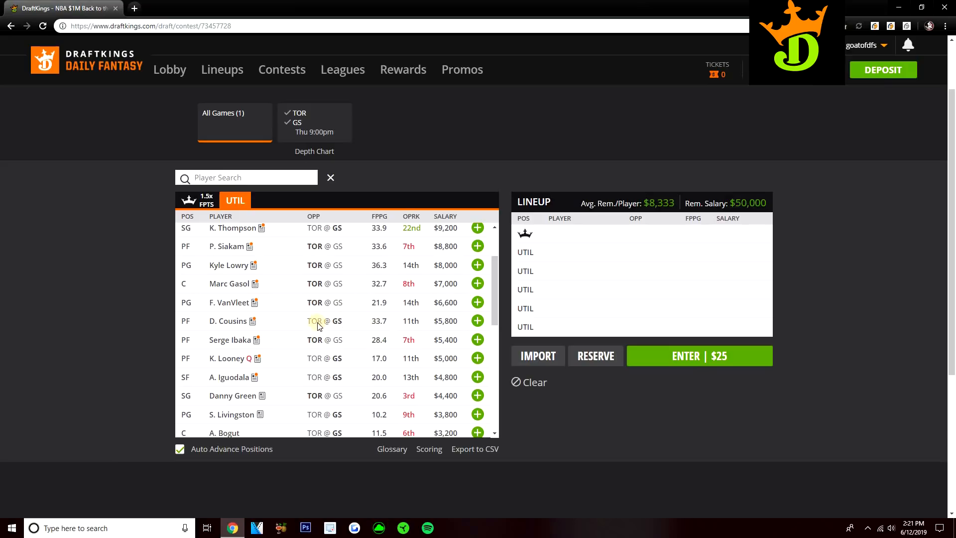
pyautogui.moveTo(478, 321)
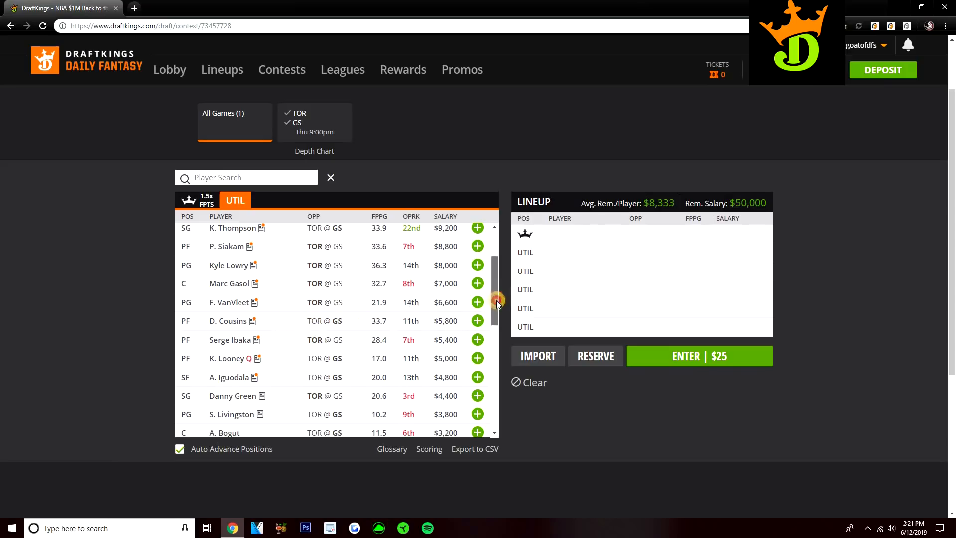
pyautogui.scroll(-3)
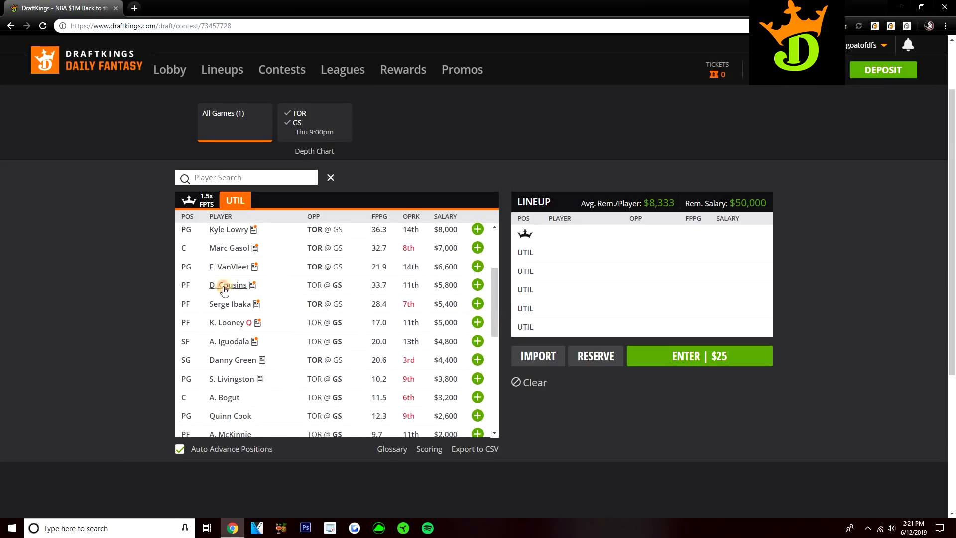
pyautogui.click(228, 285)
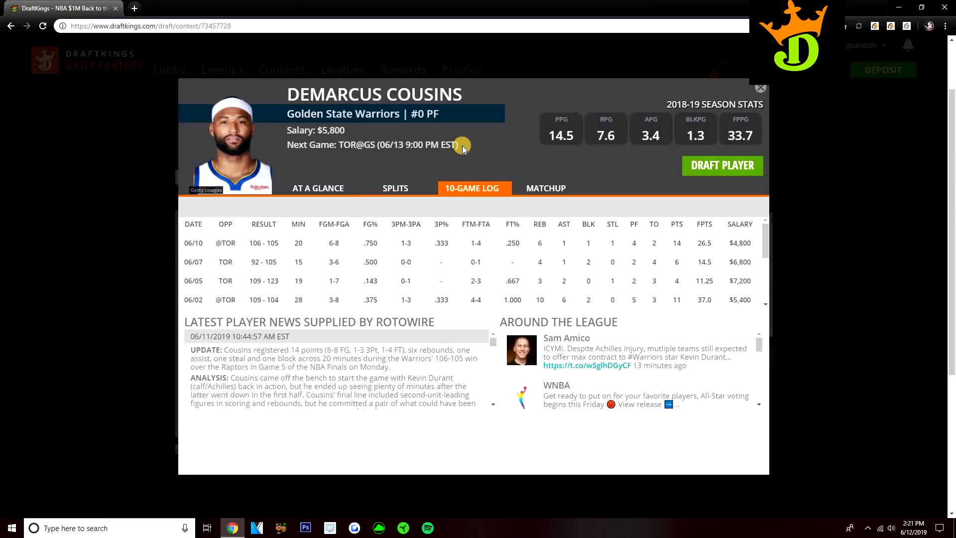
pyautogui.moveTo(347, 280)
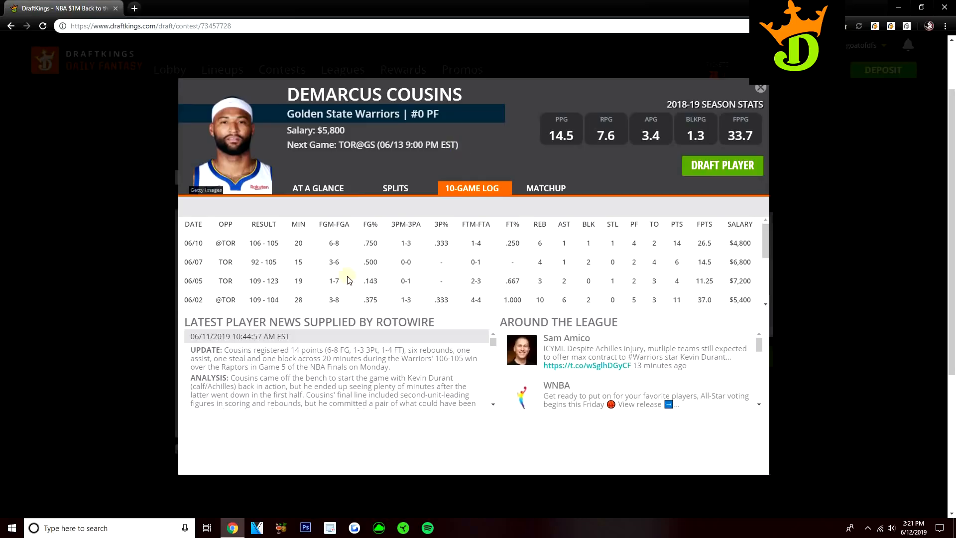
pyautogui.scroll(-3)
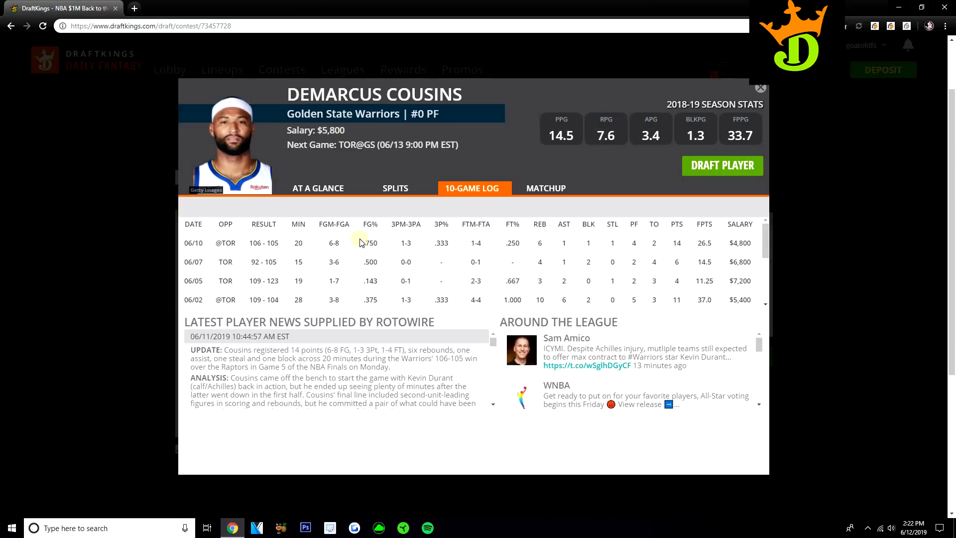
pyautogui.moveTo(756, 90)
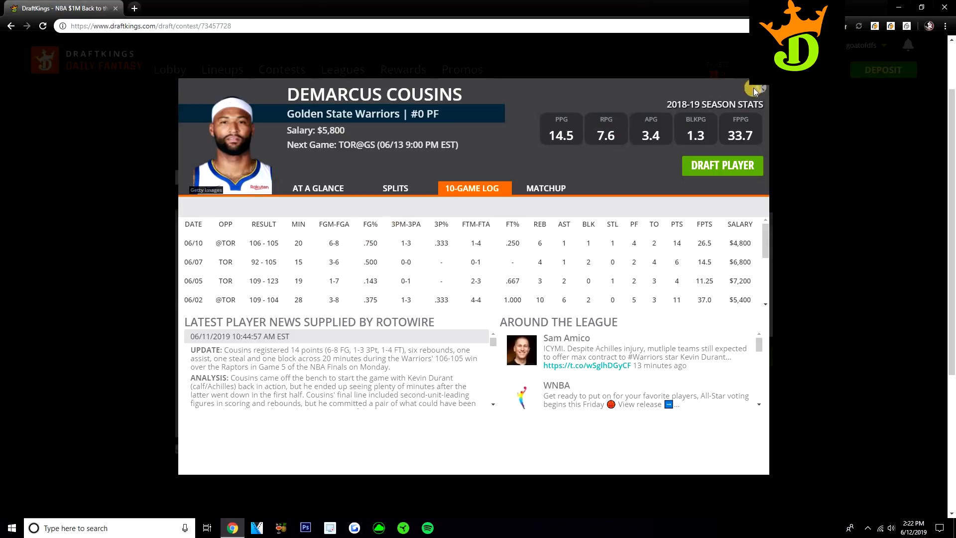
pyautogui.click(760, 89)
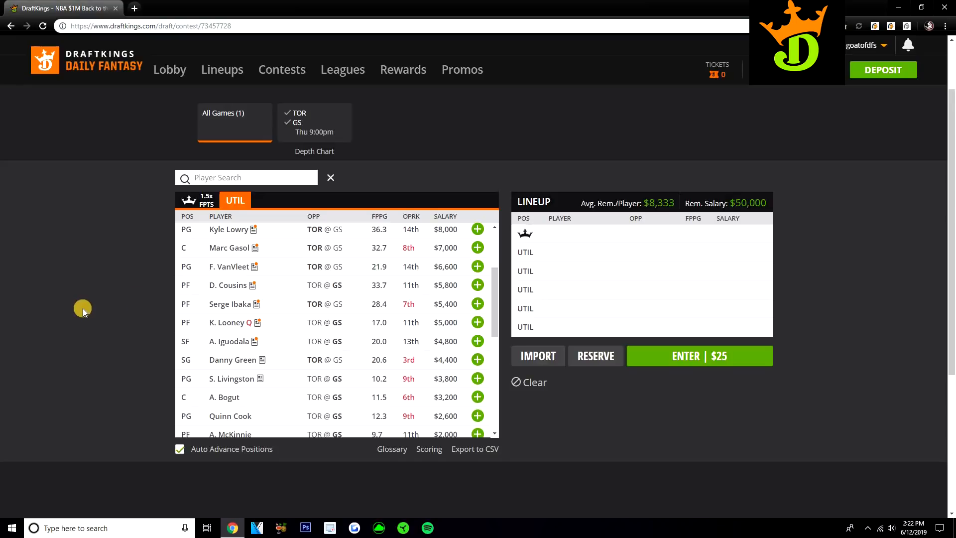
pyautogui.moveTo(275, 304)
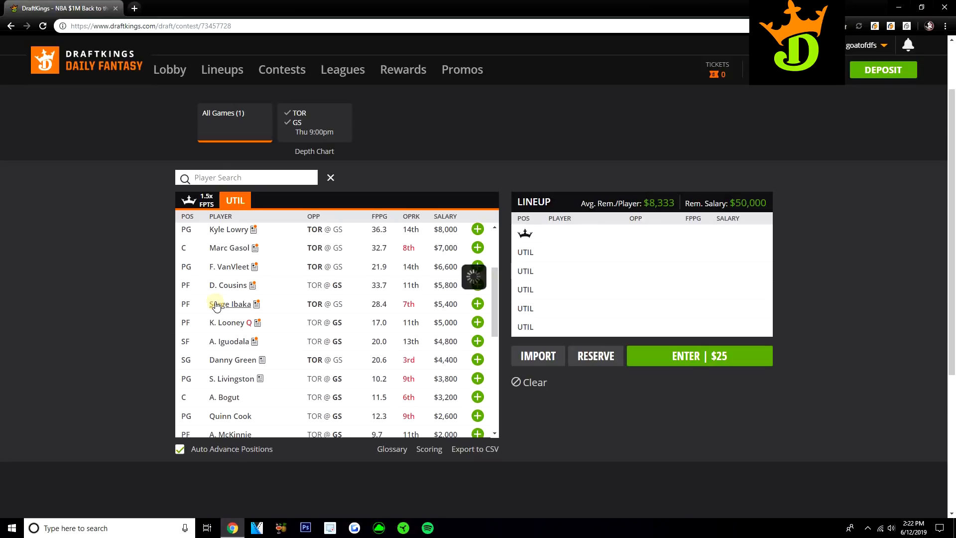
pyautogui.click(228, 304)
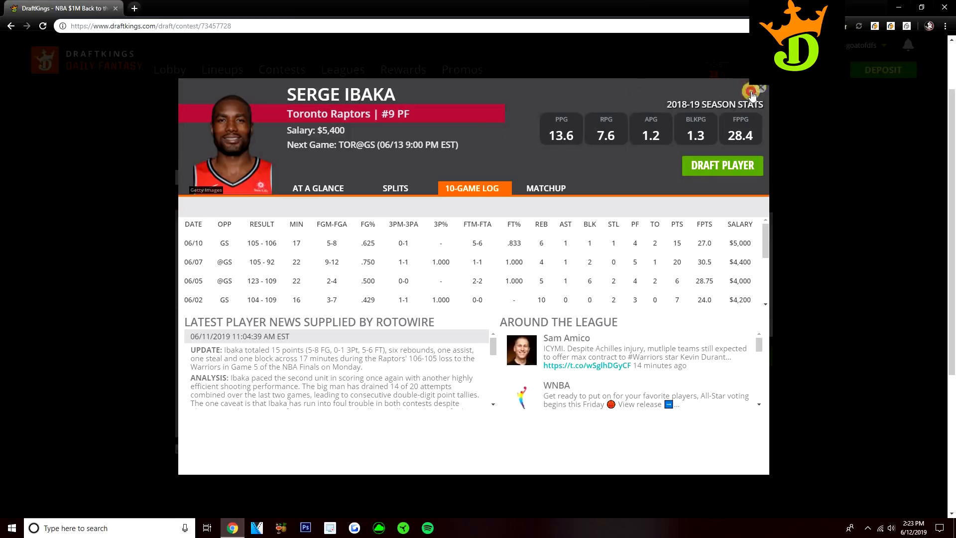
pyautogui.click(761, 89)
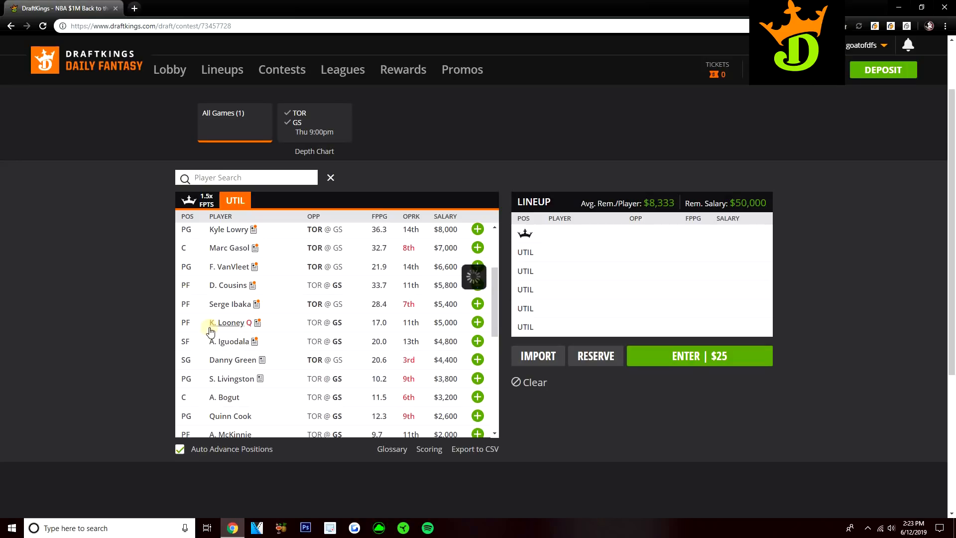
pyautogui.click(228, 341)
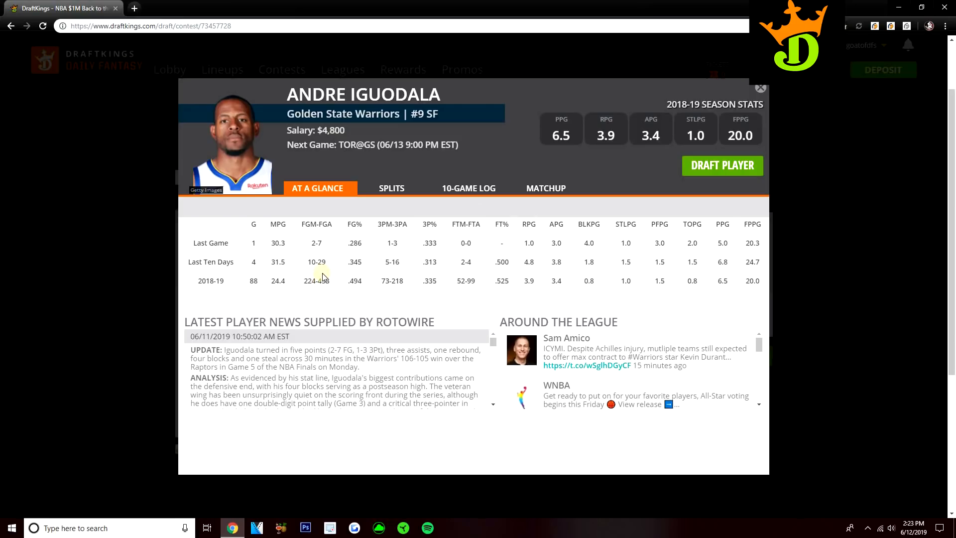
pyautogui.click(469, 187)
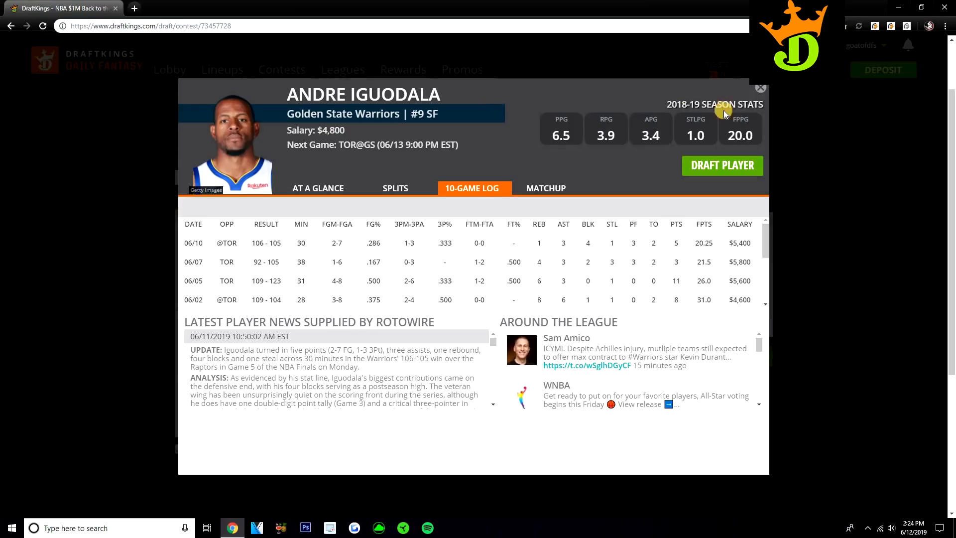
pyautogui.click(760, 88)
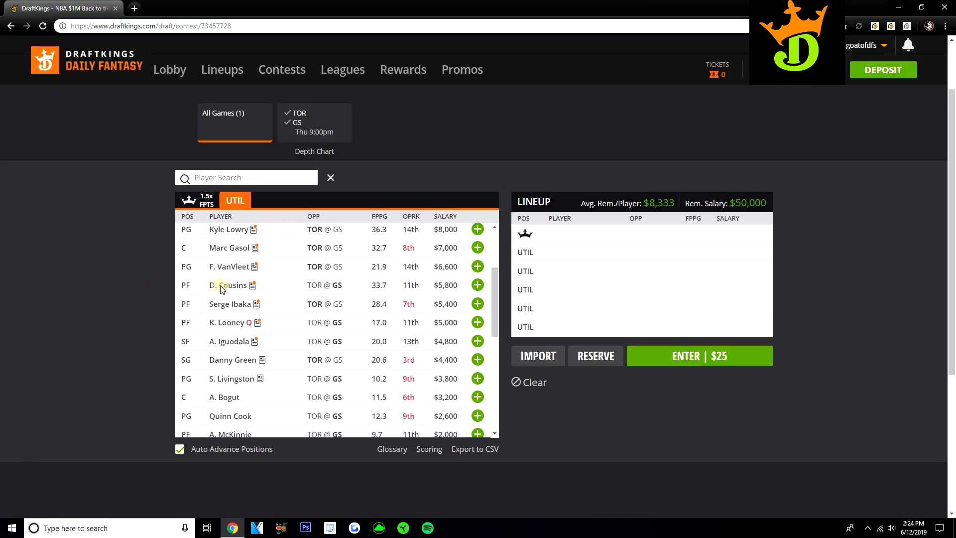
pyautogui.moveTo(292, 263)
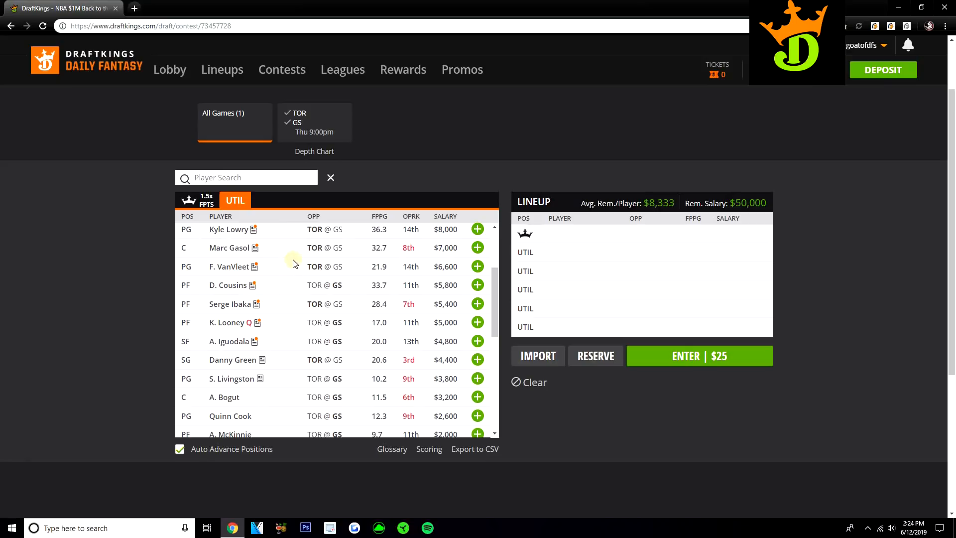
pyautogui.moveTo(291, 258)
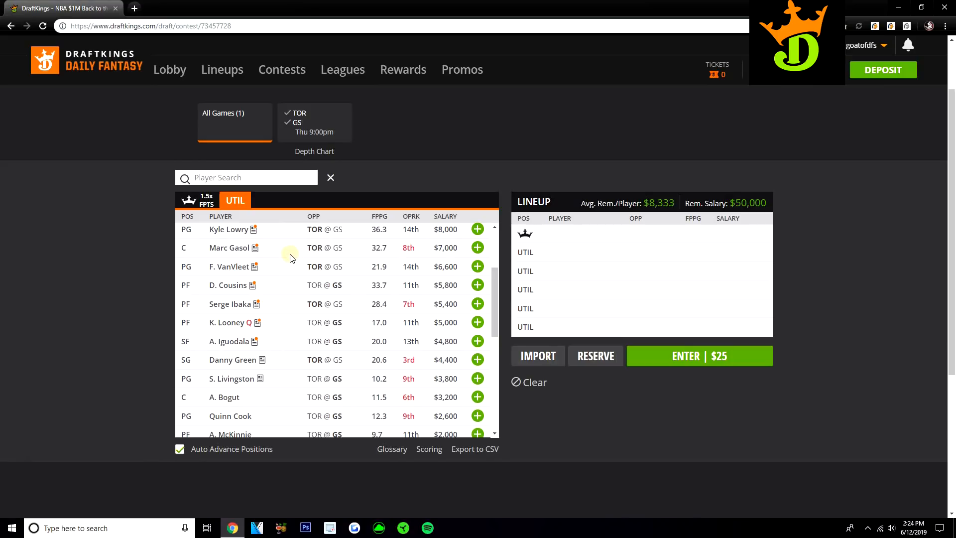
pyautogui.scroll(-3)
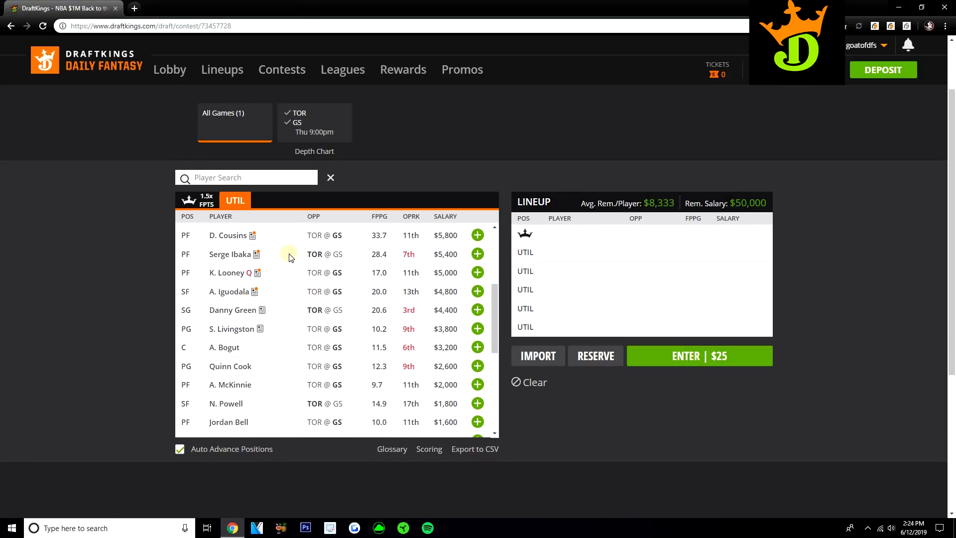
pyautogui.moveTo(288, 257)
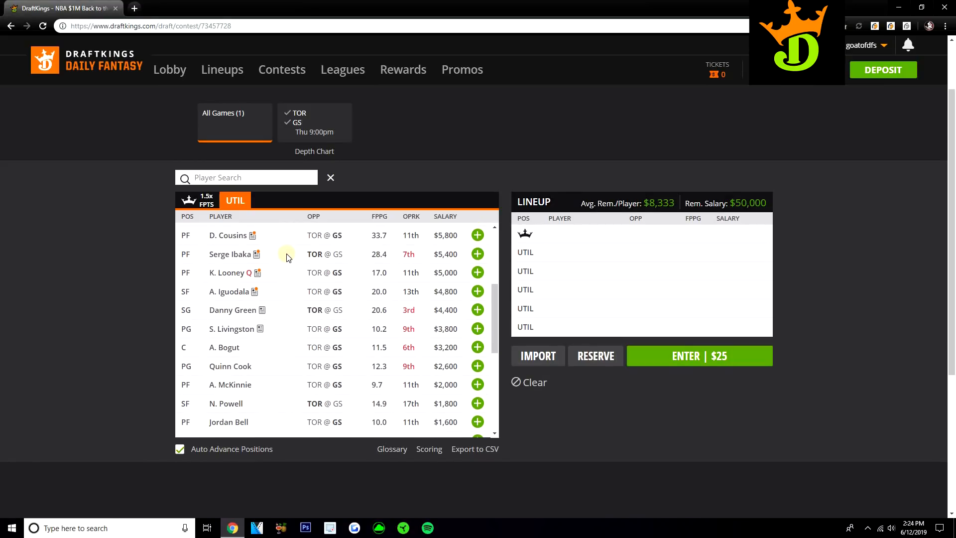
pyautogui.moveTo(283, 256)
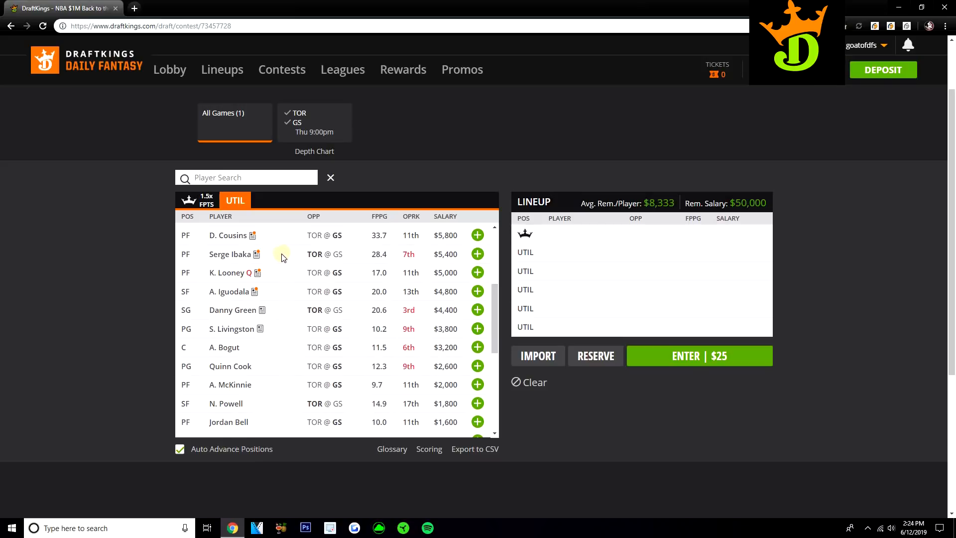
pyautogui.moveTo(277, 259)
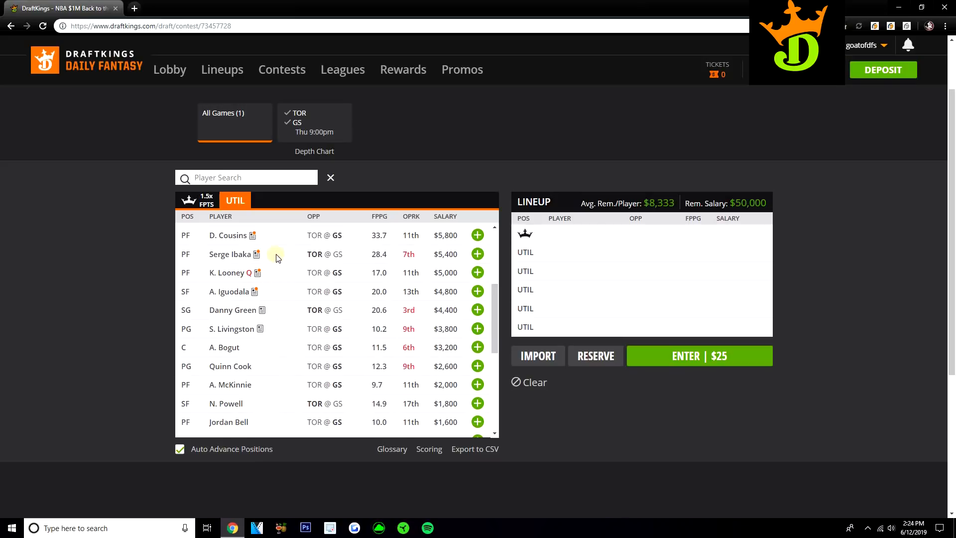
pyautogui.moveTo(286, 250)
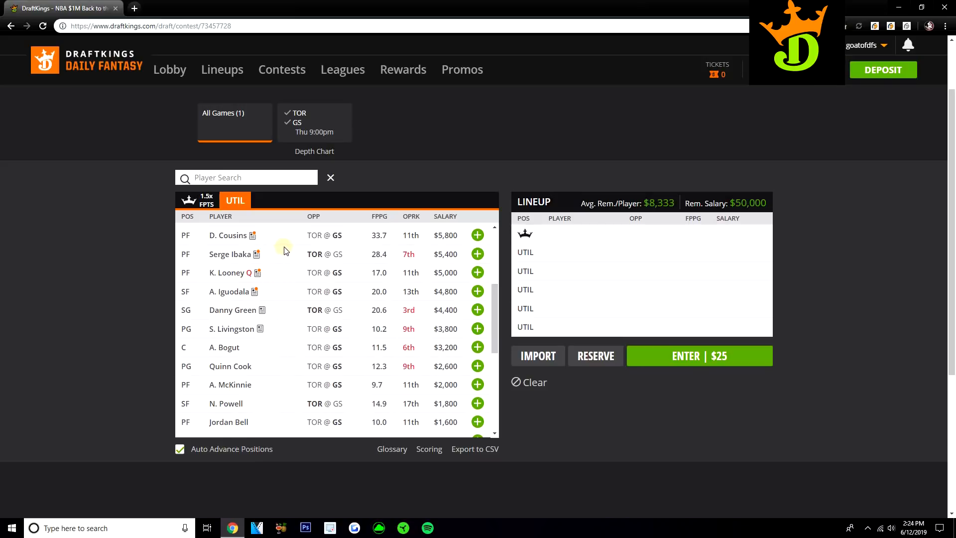
pyautogui.moveTo(328, 255)
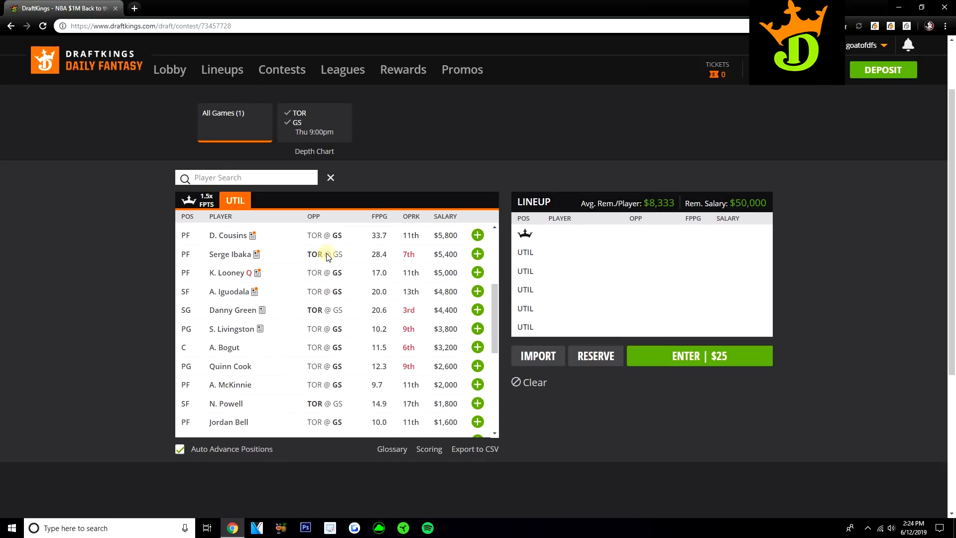
pyautogui.scroll(-3)
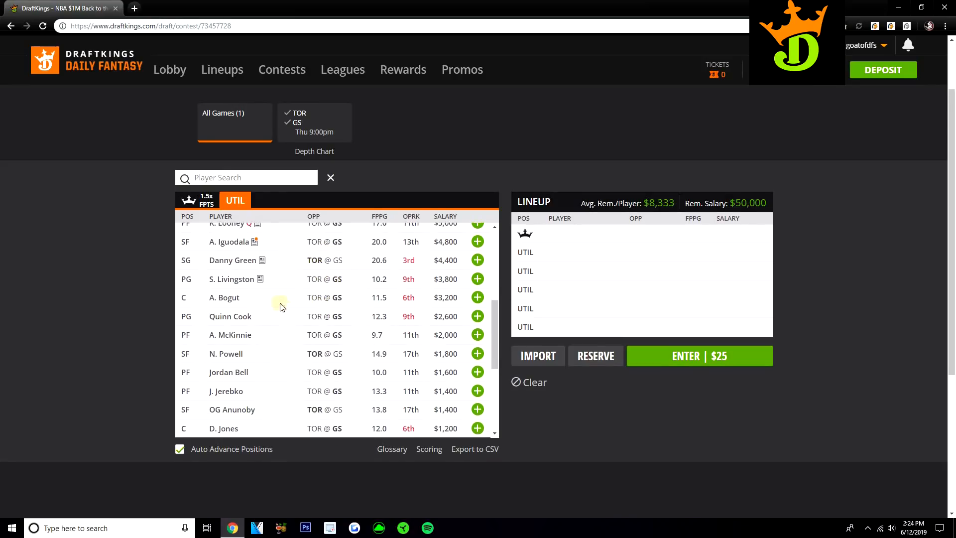
pyautogui.click(233, 279)
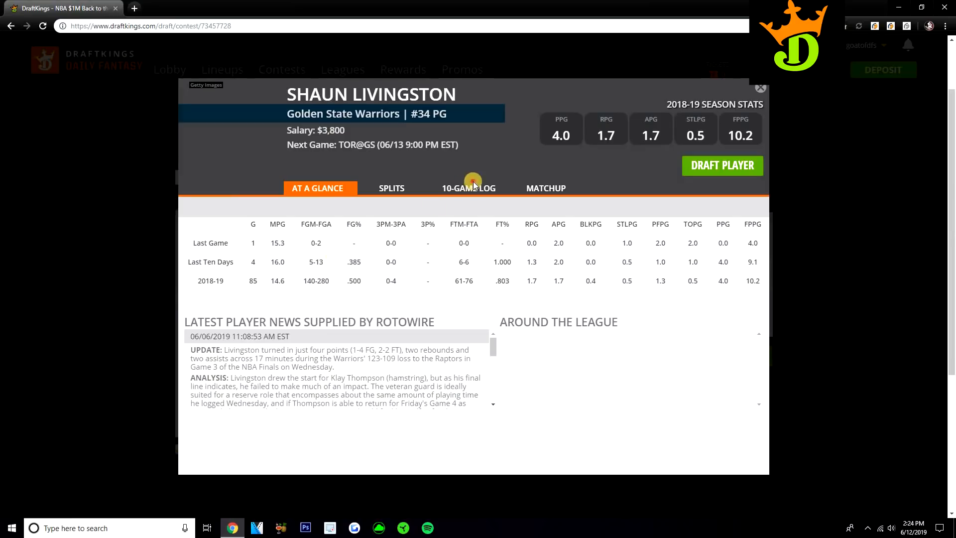
pyautogui.click(469, 188)
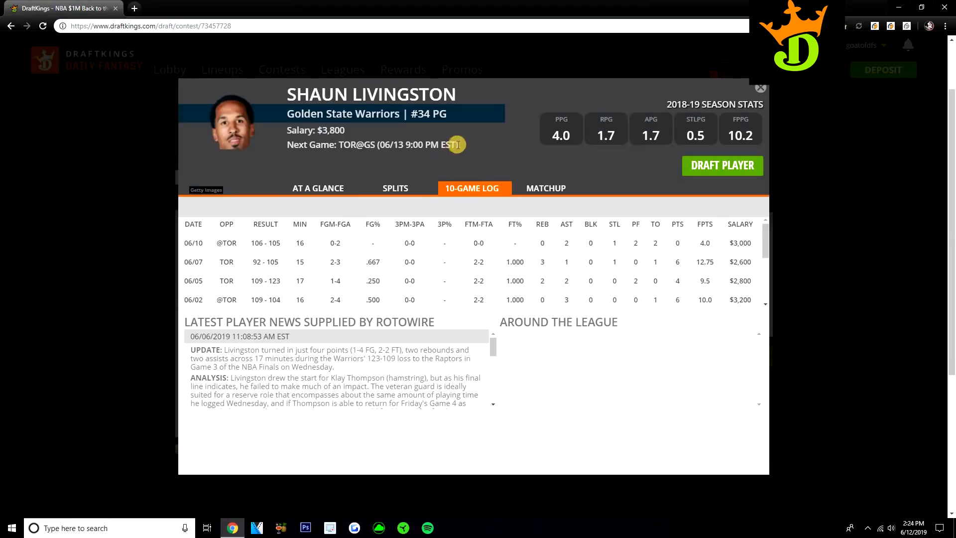
pyautogui.moveTo(760, 87)
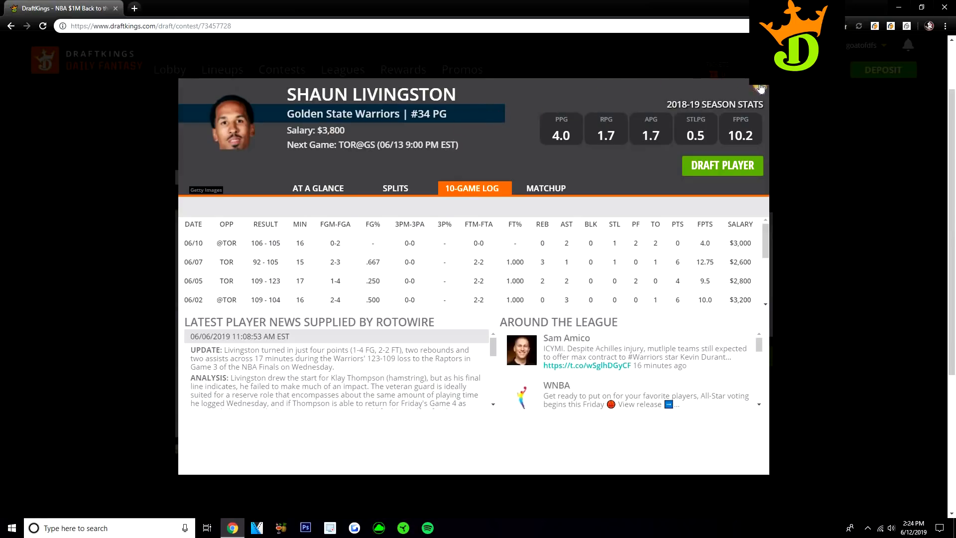
pyautogui.click(760, 86)
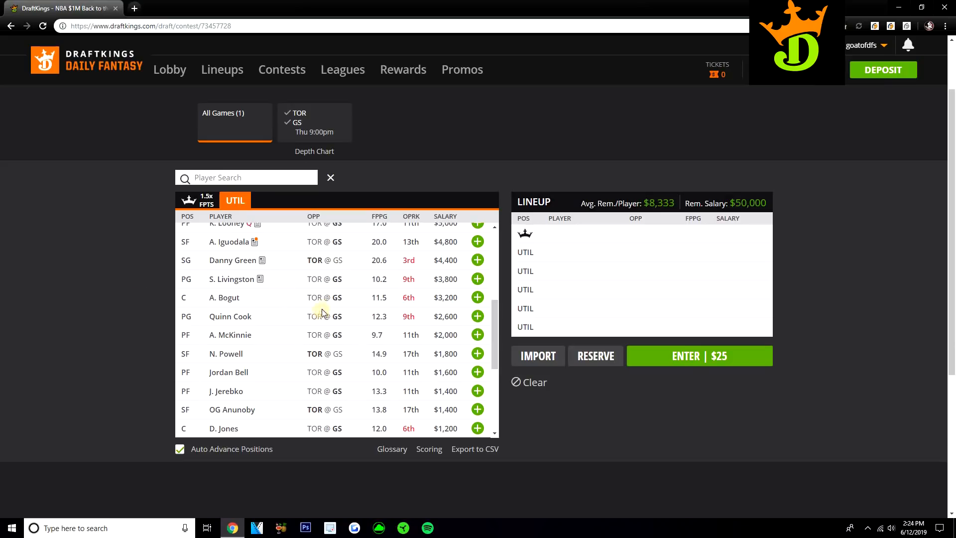
pyautogui.moveTo(284, 269)
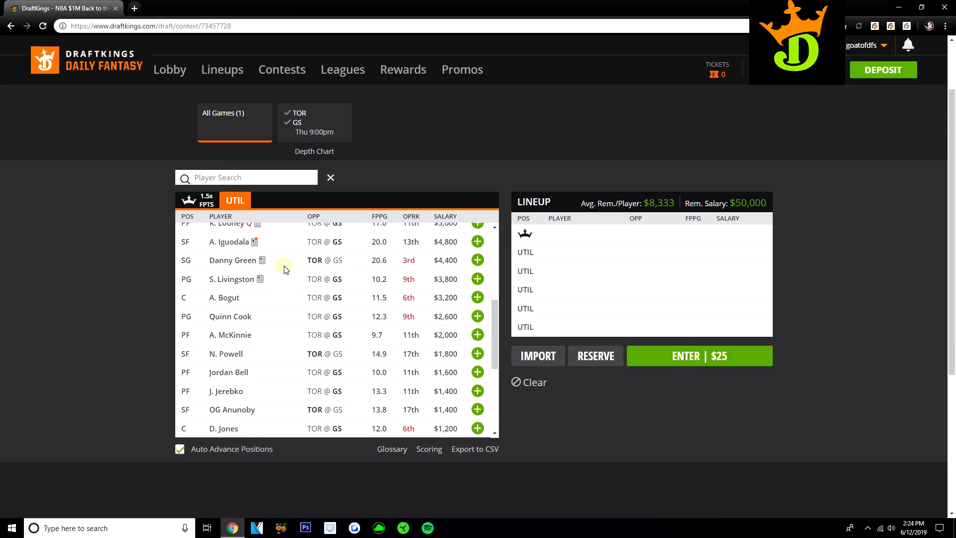
pyautogui.moveTo(277, 282)
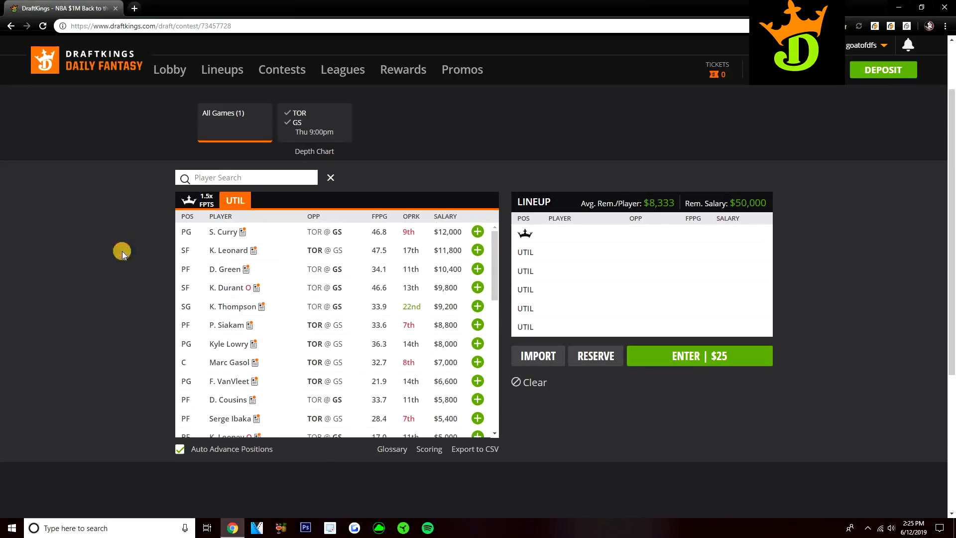
pyautogui.moveTo(33, 272)
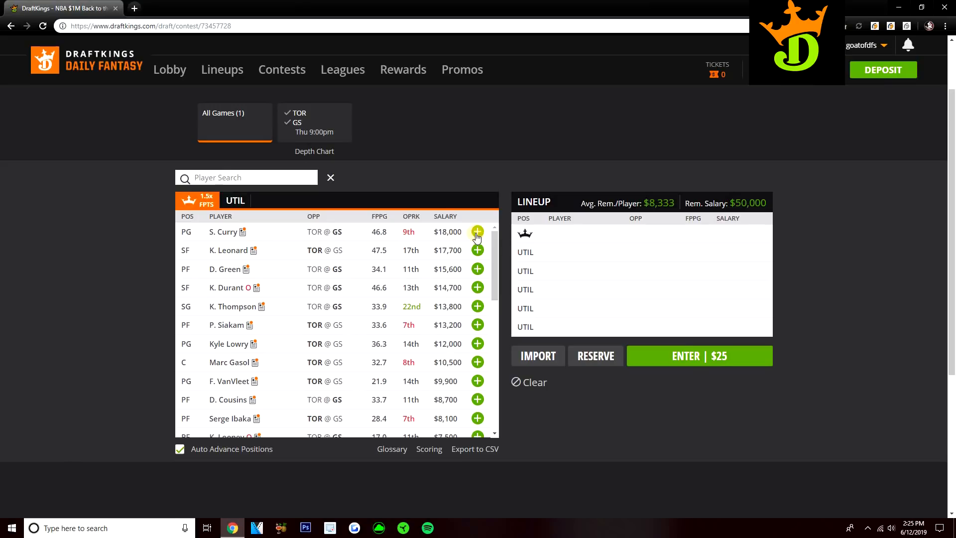
# Captain S. Curry and add D. Cousins ($5,800) and A. Iguodala ($4,800), leaving $21,400.
pyautogui.click(477, 232)
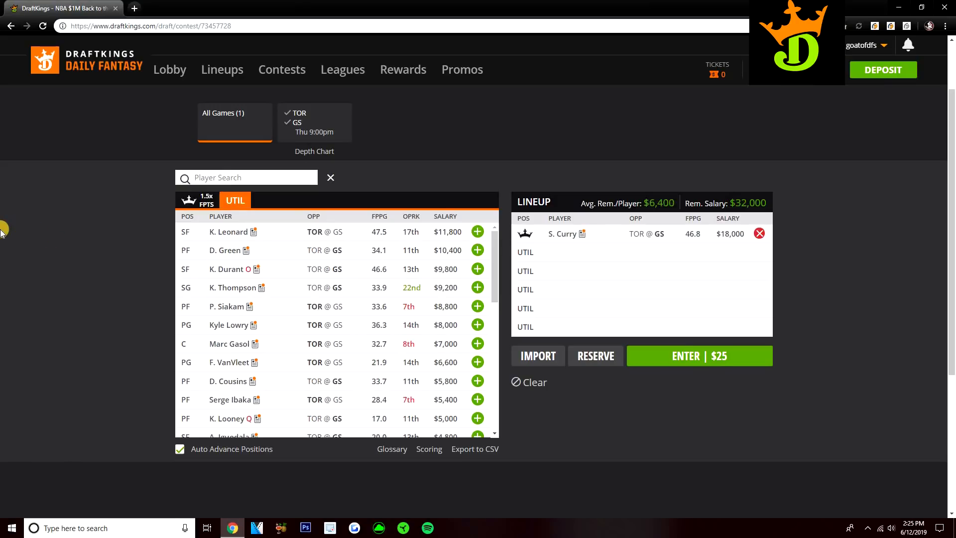
pyautogui.moveTo(106, 220)
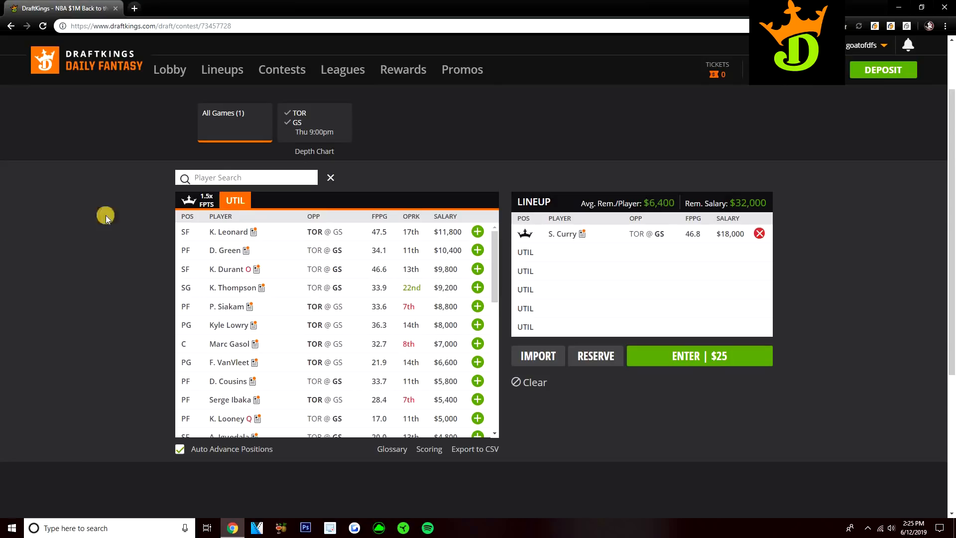
pyautogui.scroll(-3)
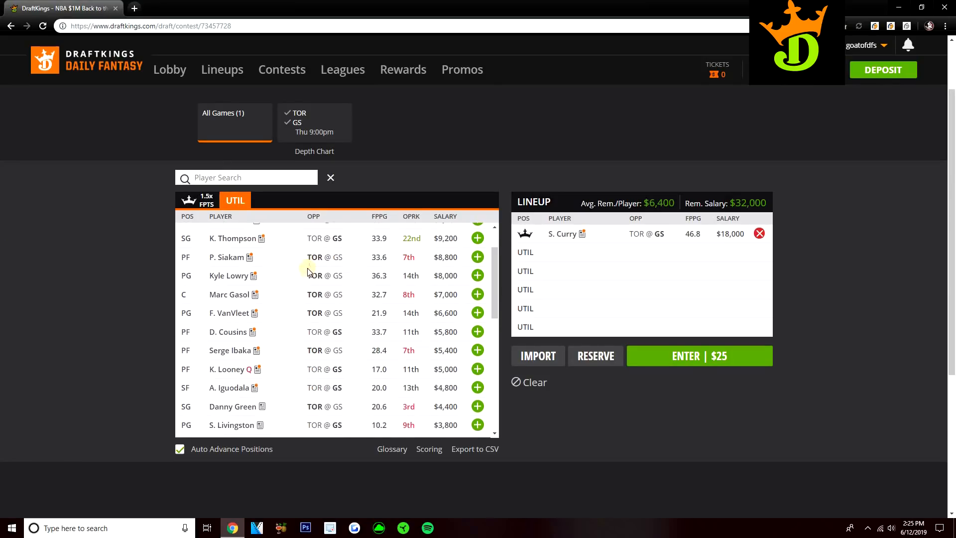
pyautogui.moveTo(477, 331)
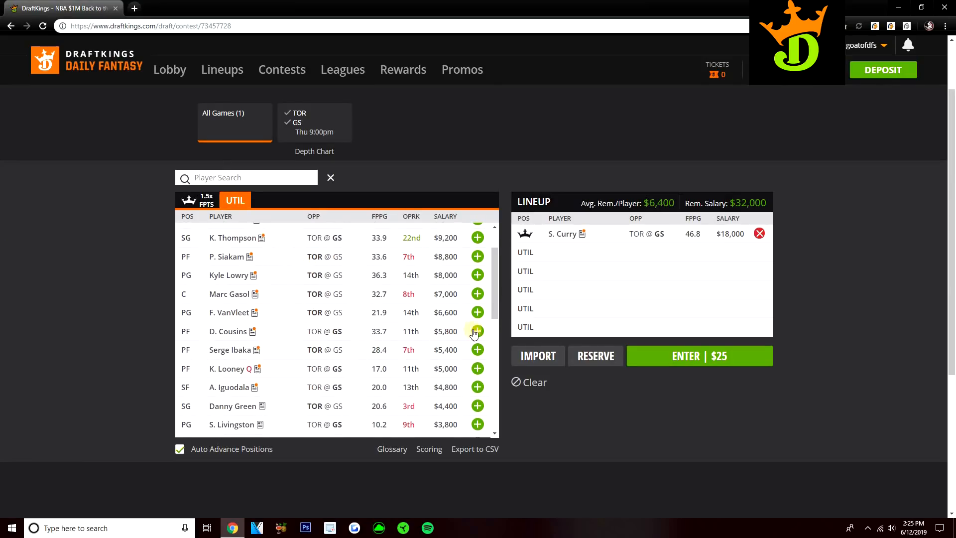
pyautogui.click(478, 331)
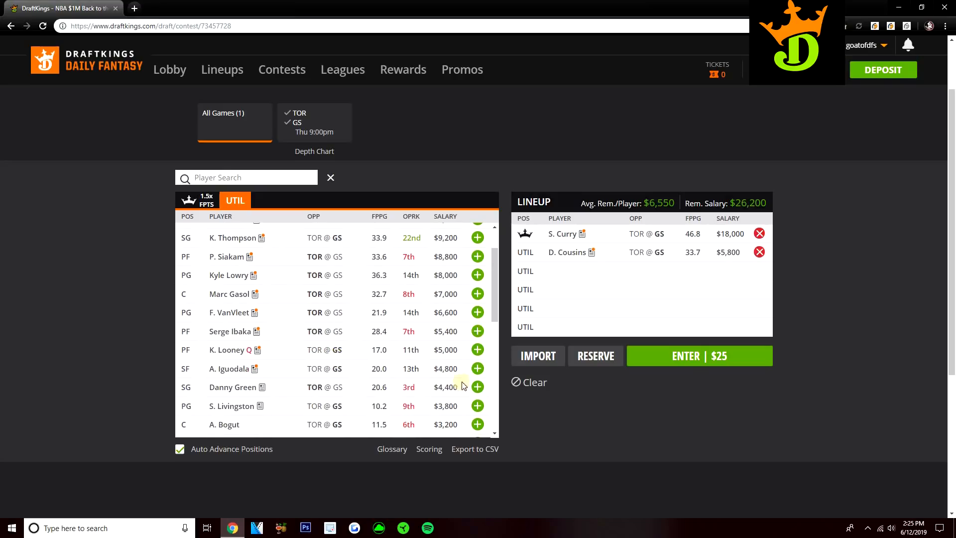
pyautogui.click(478, 369)
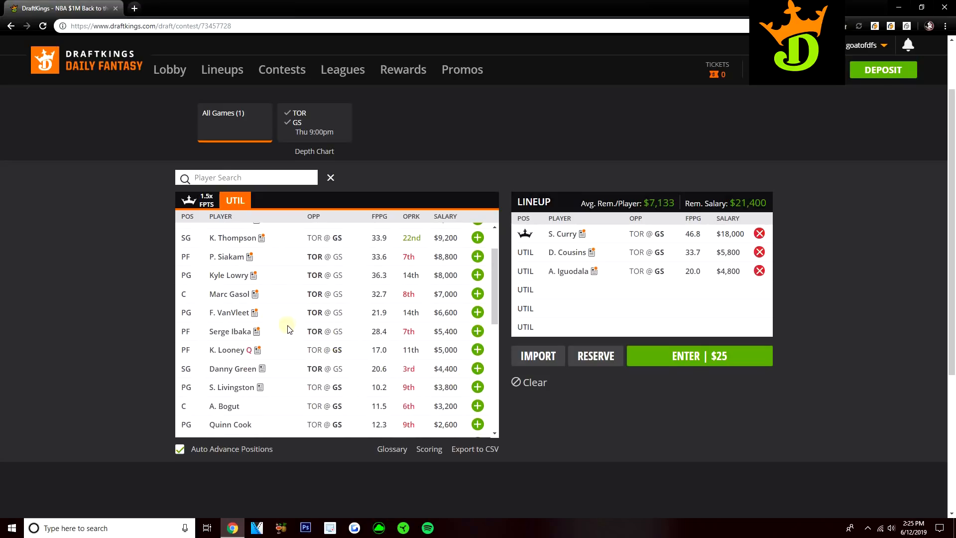
pyautogui.moveTo(324, 326)
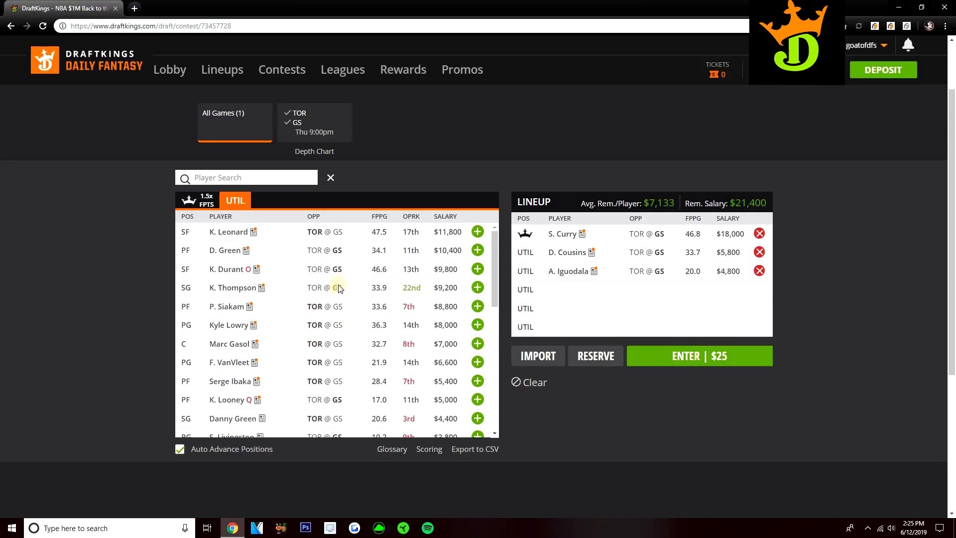
pyautogui.scroll(-3)
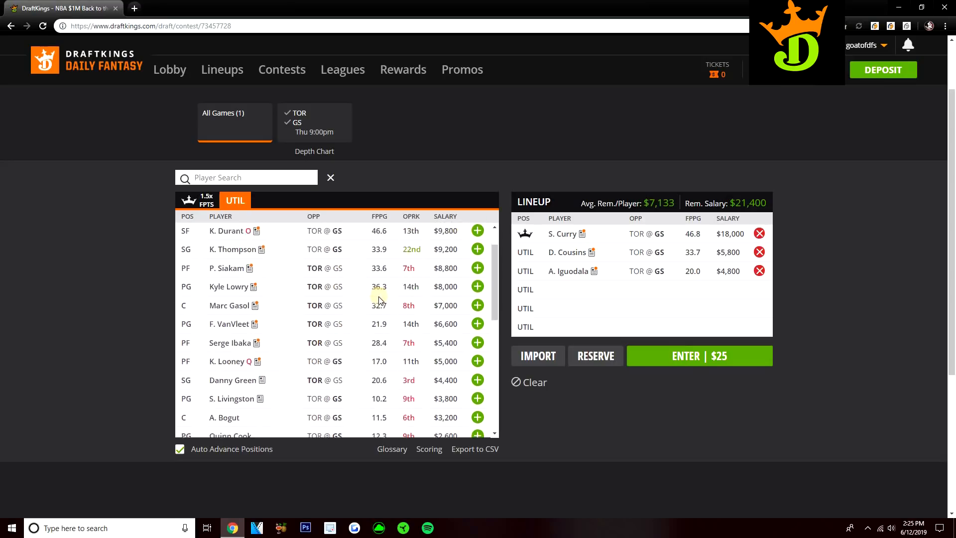
pyautogui.scroll(3)
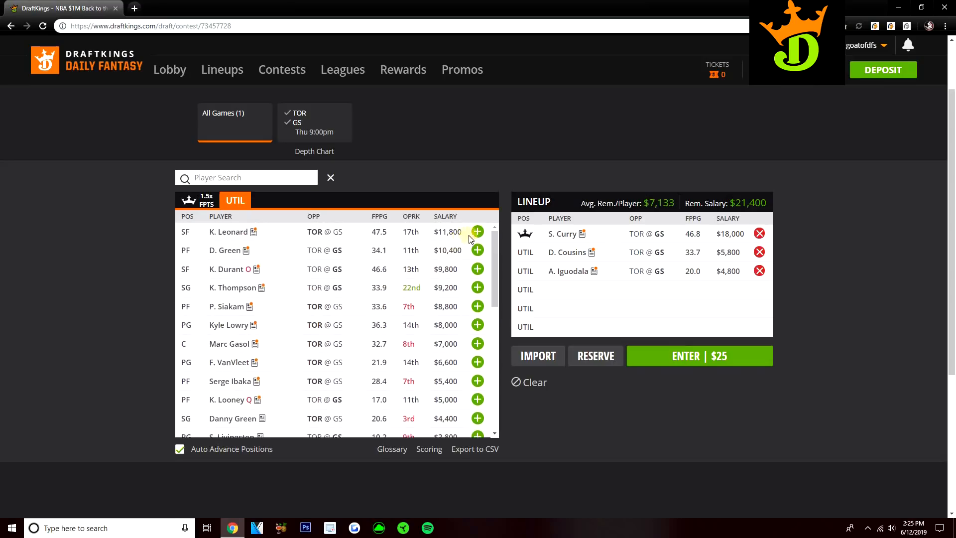
# Add K. Leonard, drop Danny Green after trying him, then add Livingston and Ibaka.
pyautogui.click(478, 231)
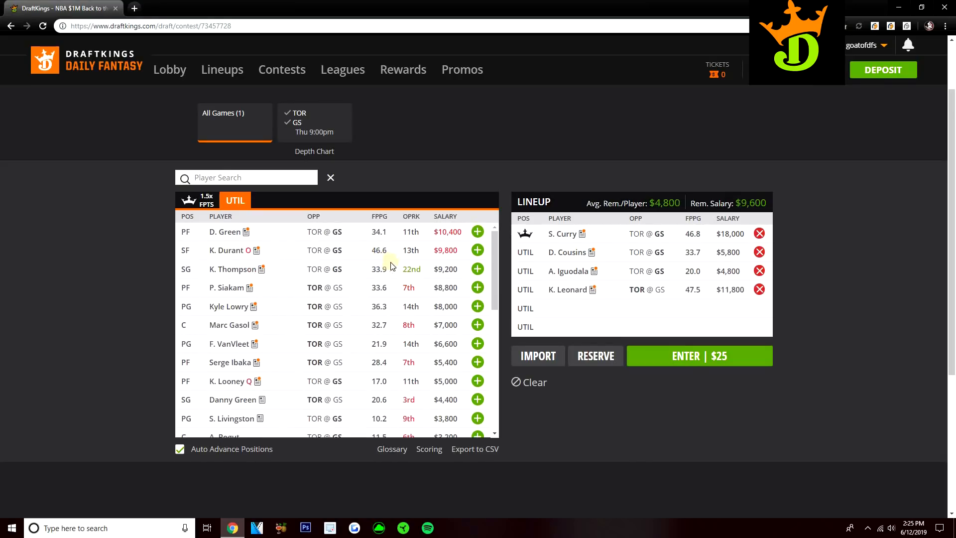
pyautogui.moveTo(354, 263)
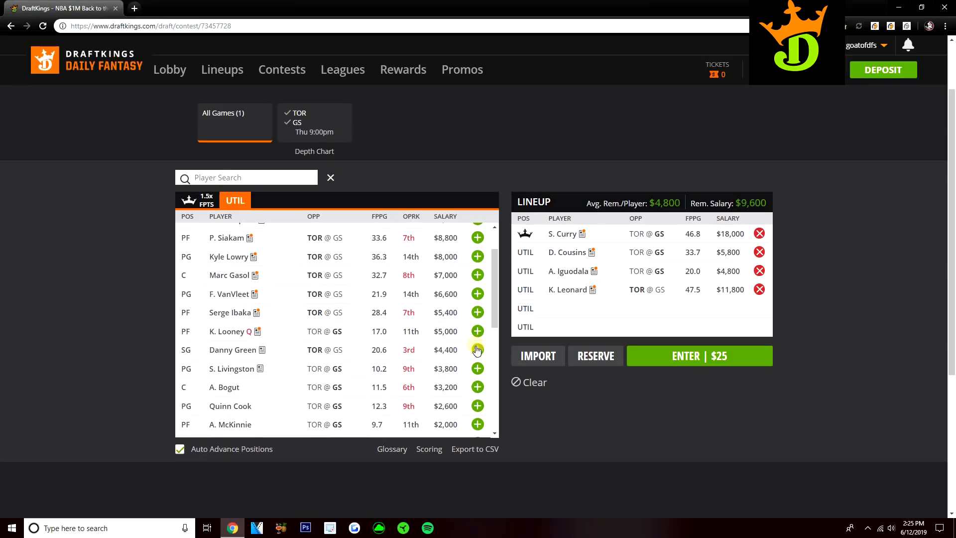
pyautogui.click(478, 350)
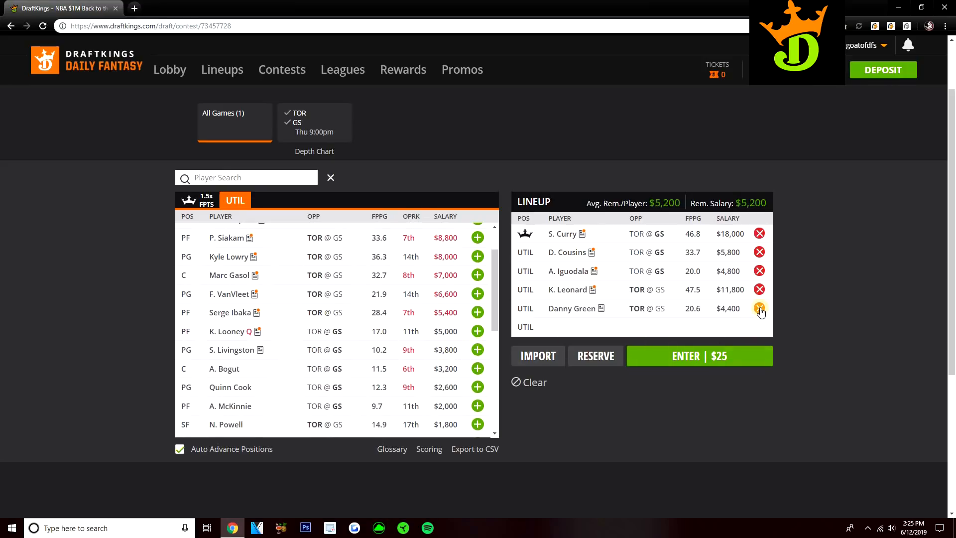
pyautogui.click(760, 308)
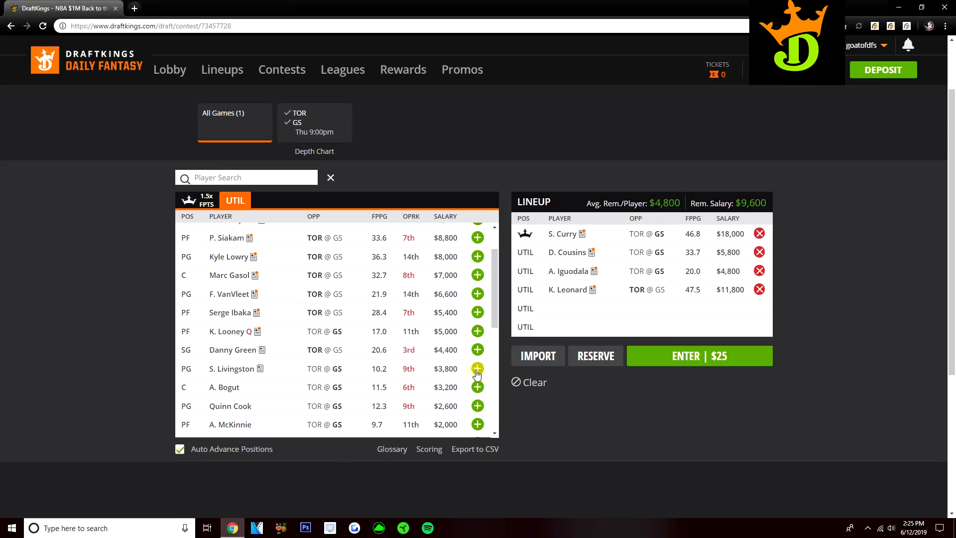
pyautogui.click(478, 368)
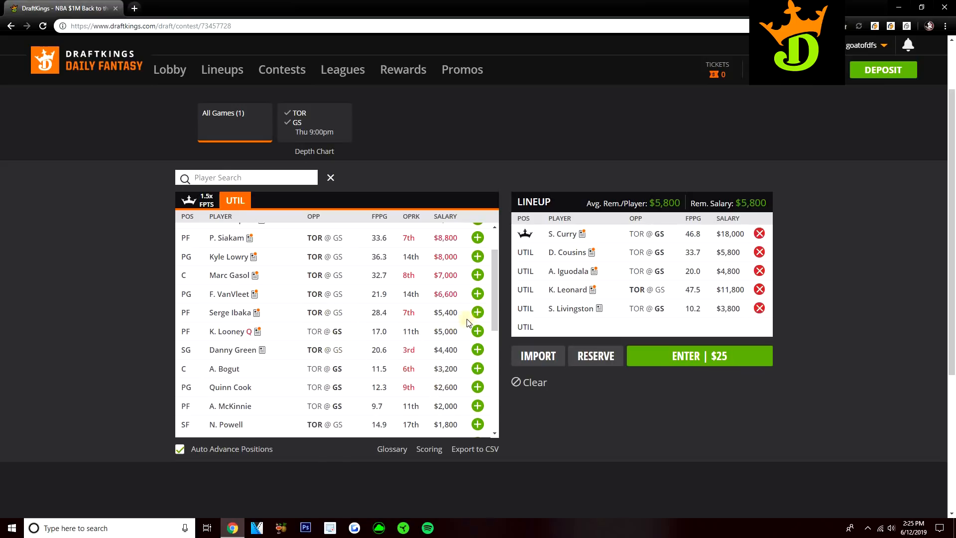
pyautogui.click(478, 312)
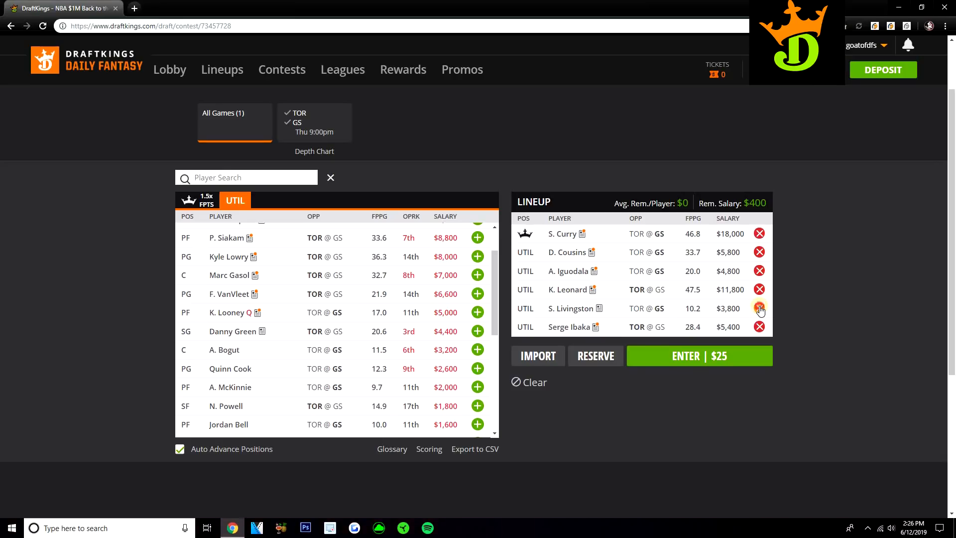
# Remove the latest picks and try Kyle Lowry and Marc Gasol in the lineup.
pyautogui.click(759, 308)
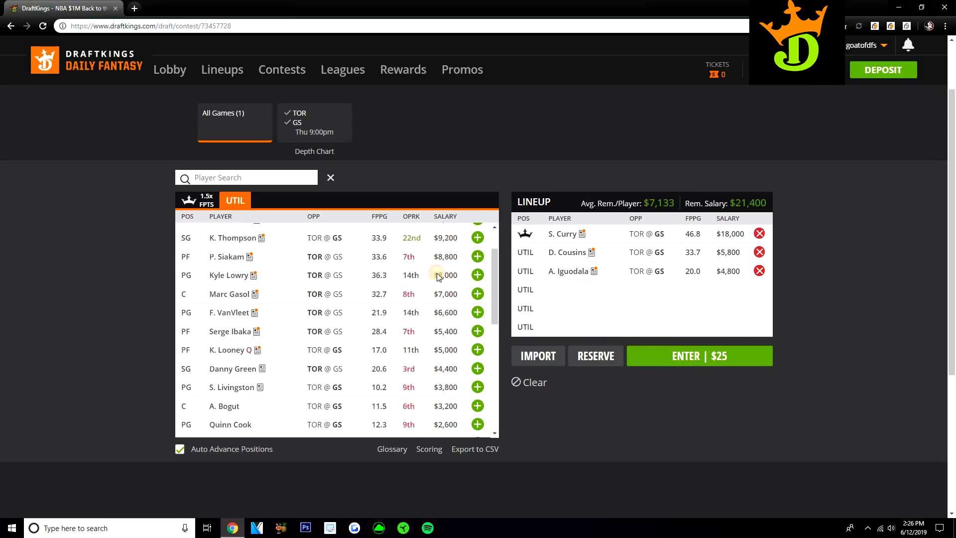
pyautogui.scroll(-3)
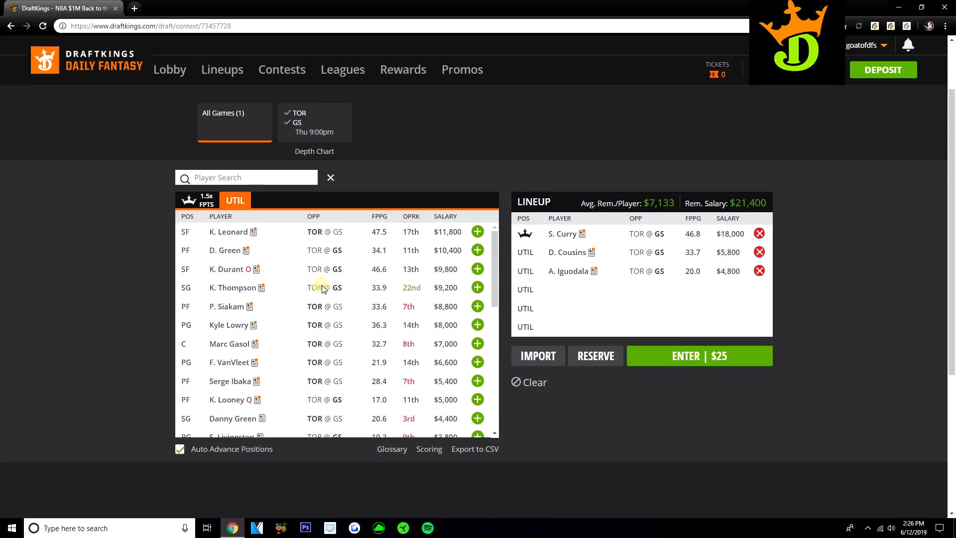
pyautogui.scroll(-3)
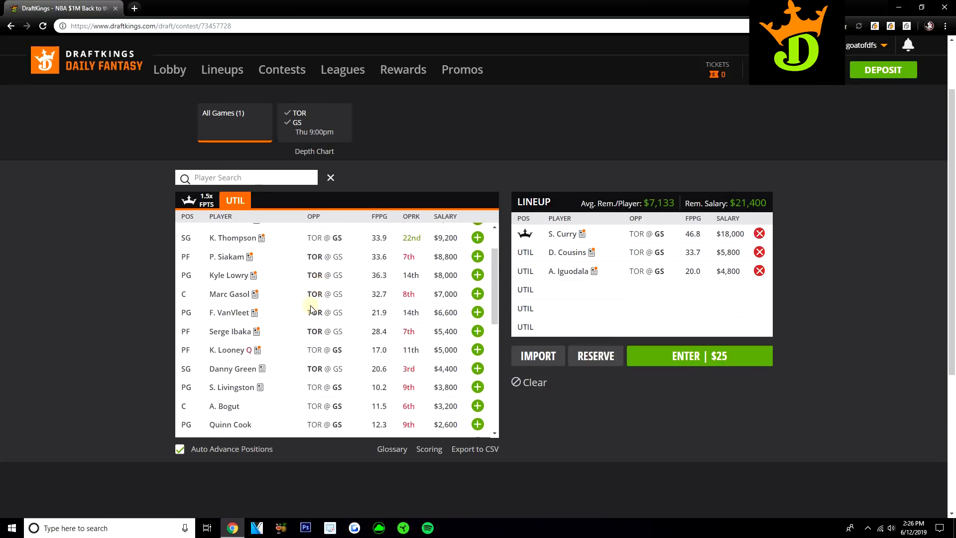
pyautogui.moveTo(445, 251)
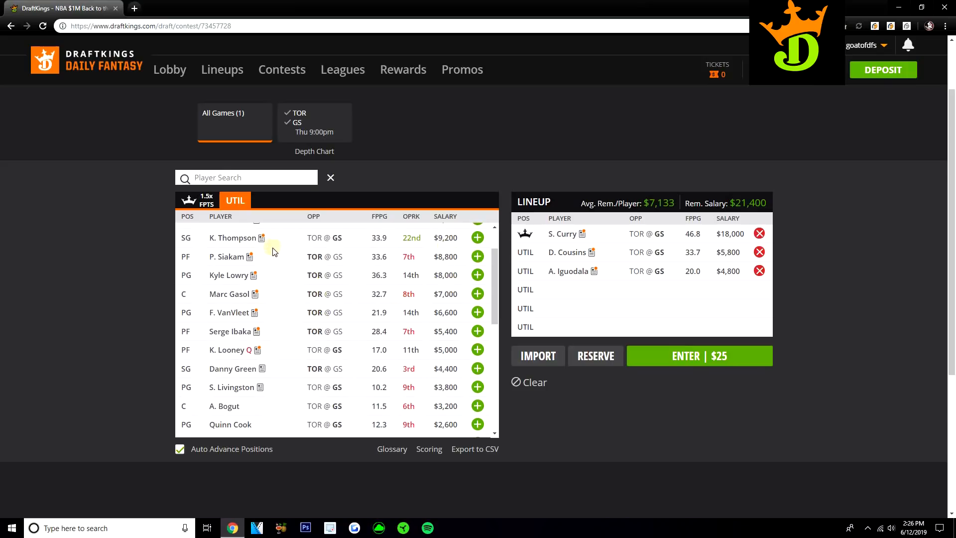
pyautogui.moveTo(310, 277)
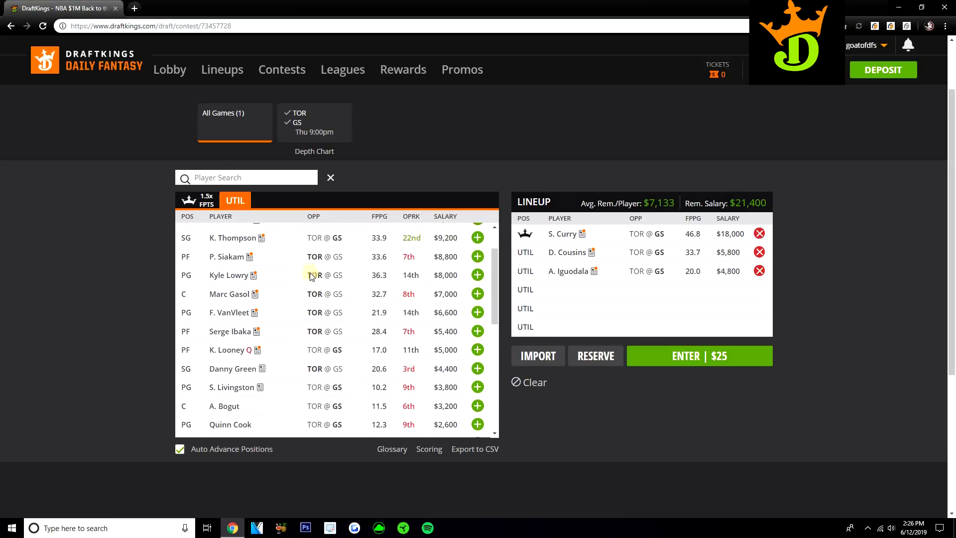
pyautogui.click(478, 275)
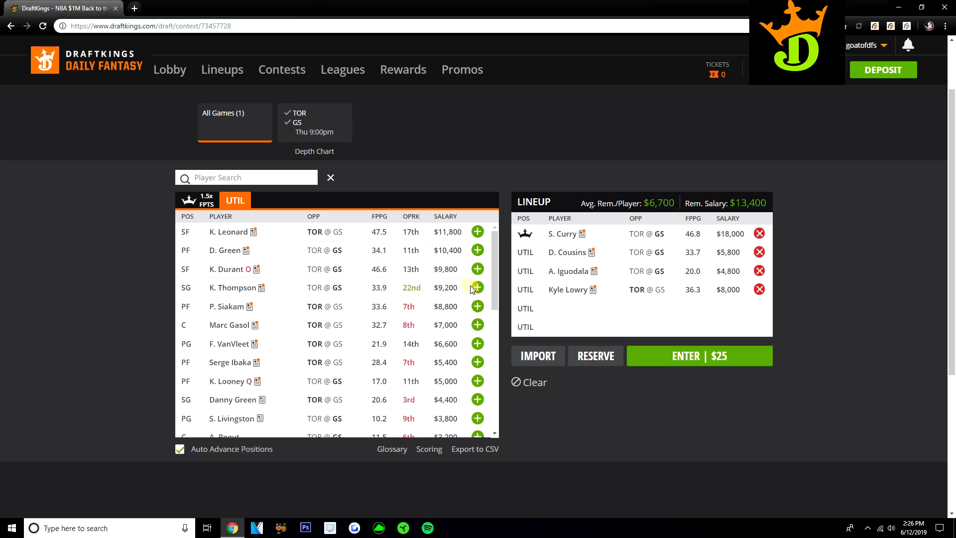
pyautogui.click(477, 287)
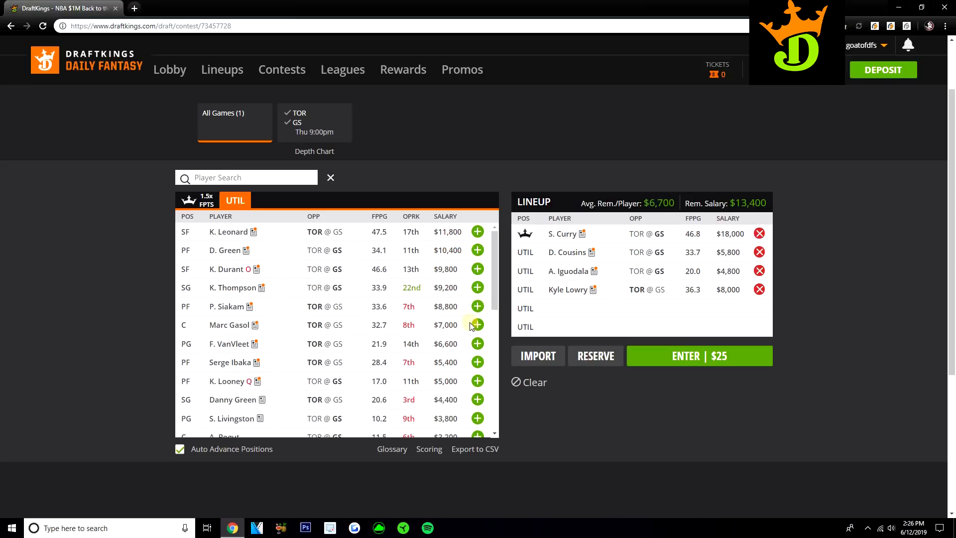
pyautogui.click(478, 325)
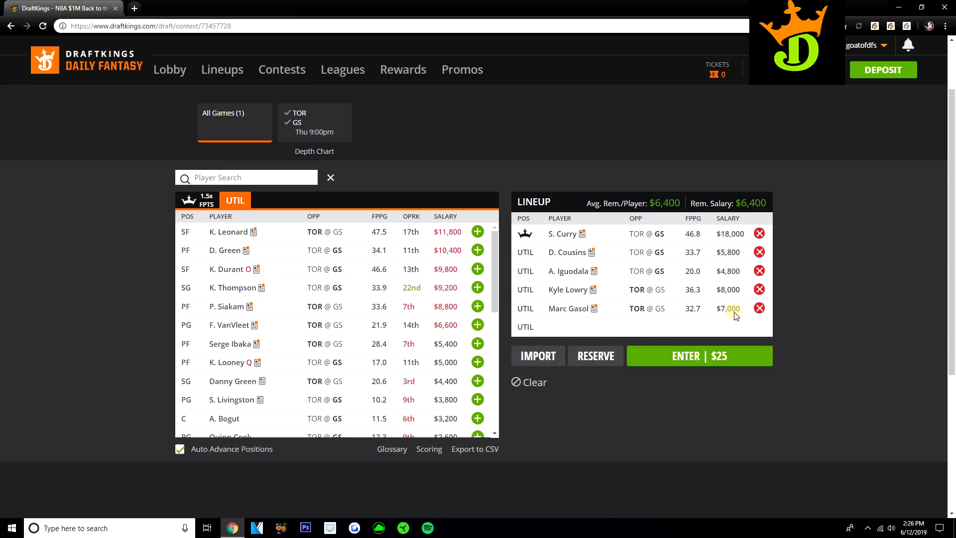
pyautogui.click(759, 308)
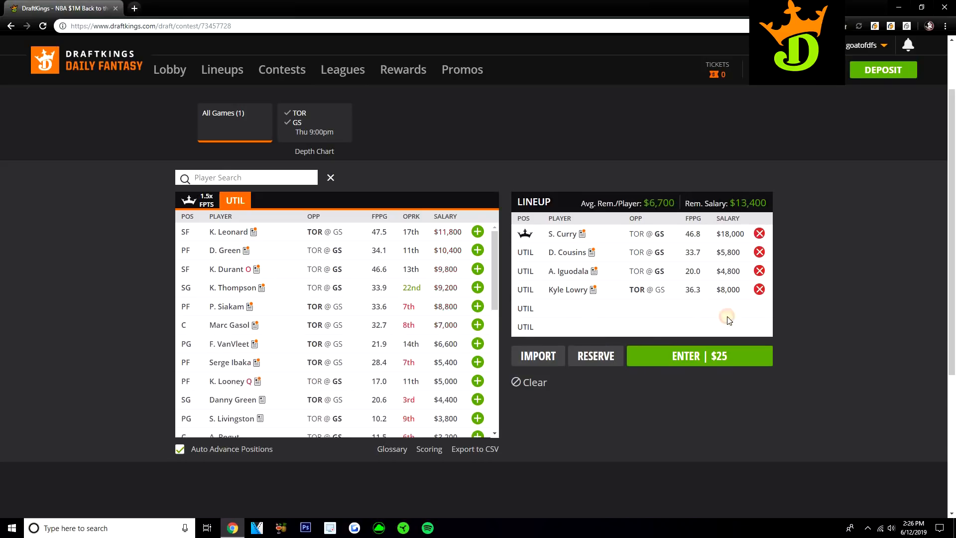
# Try Siakam and VanVleet, settling on Gasol, Klay Thompson and Danny Green with $800 left.
pyautogui.click(477, 306)
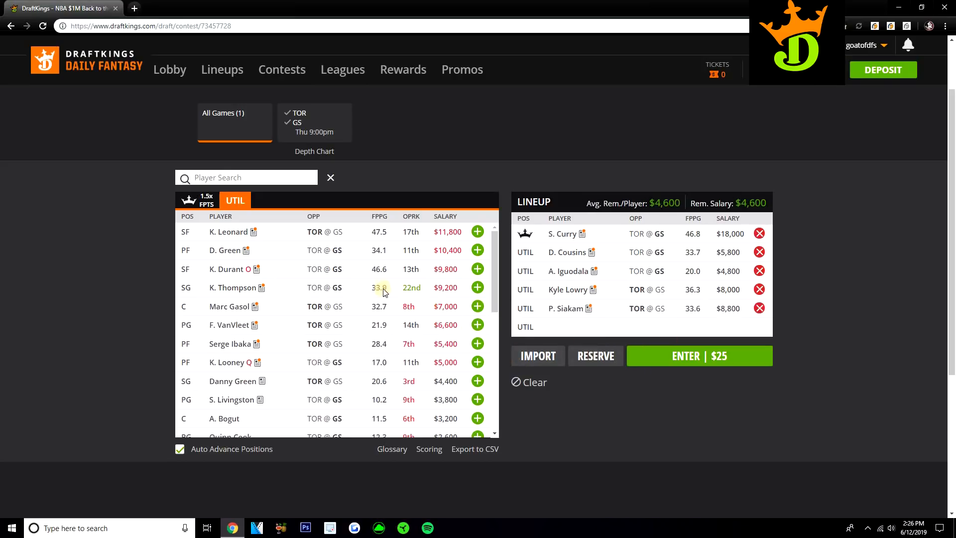
pyautogui.moveTo(478, 381)
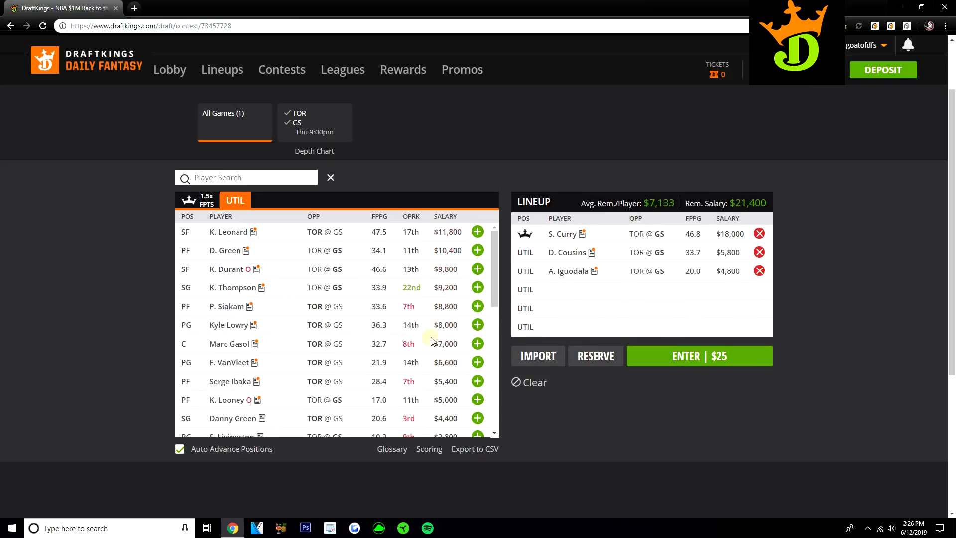
pyautogui.click(478, 343)
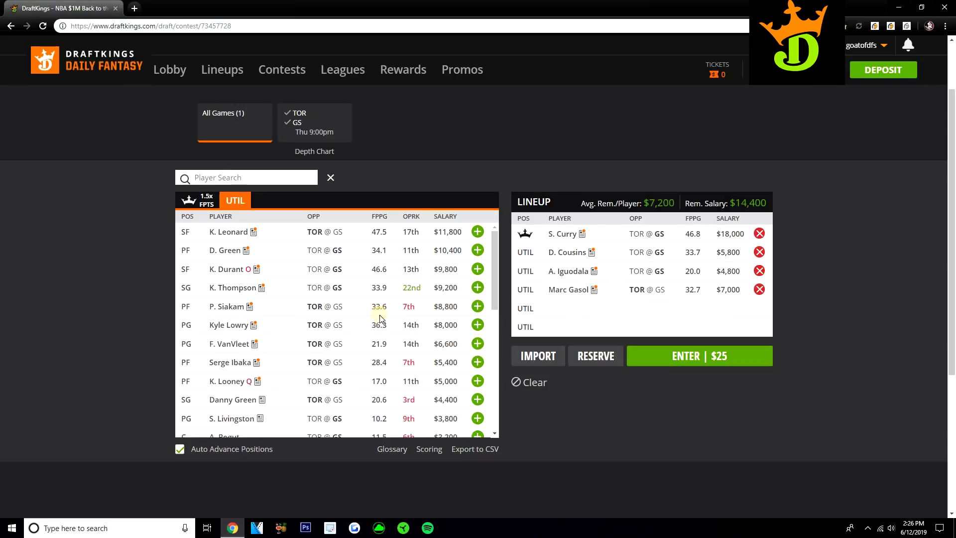
pyautogui.click(478, 344)
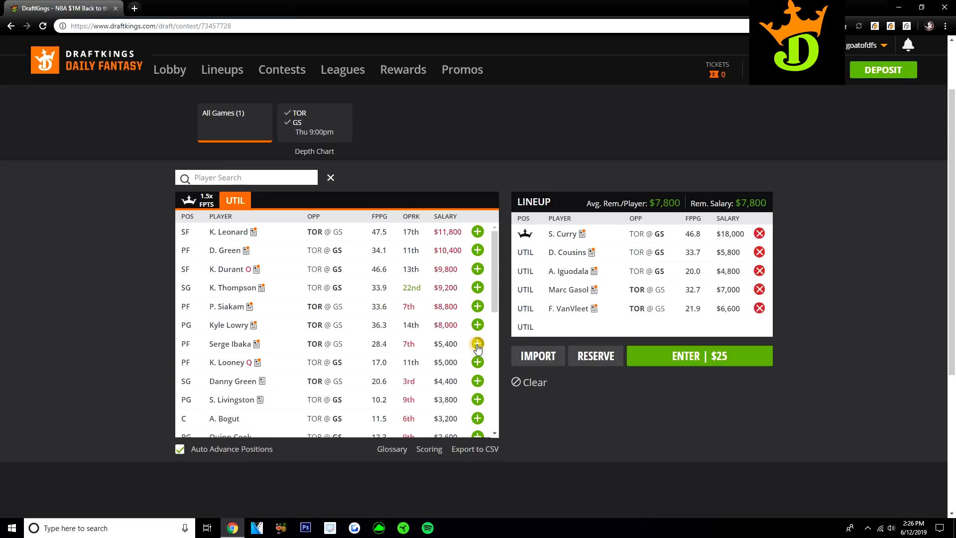
pyautogui.moveTo(656, 339)
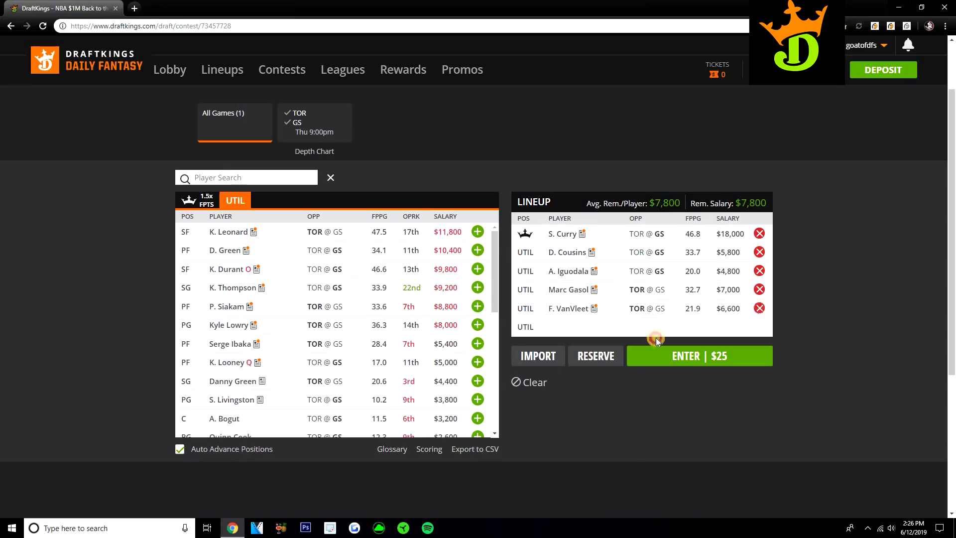
pyautogui.click(759, 308)
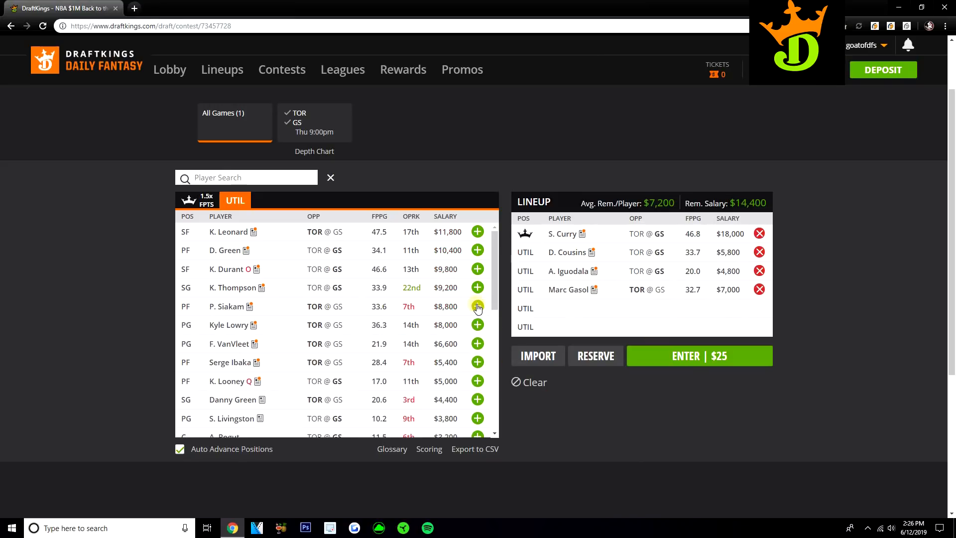
pyautogui.click(477, 306)
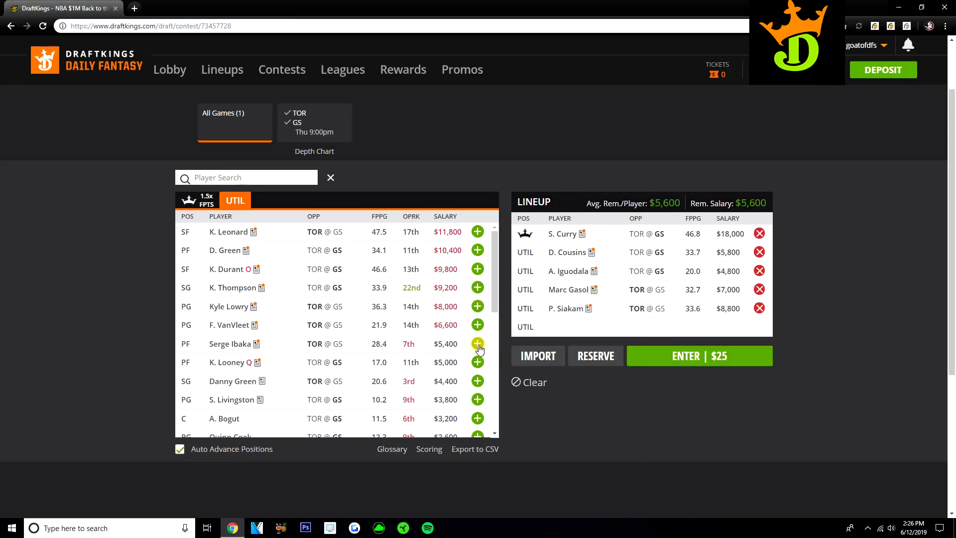
pyautogui.moveTo(466, 348)
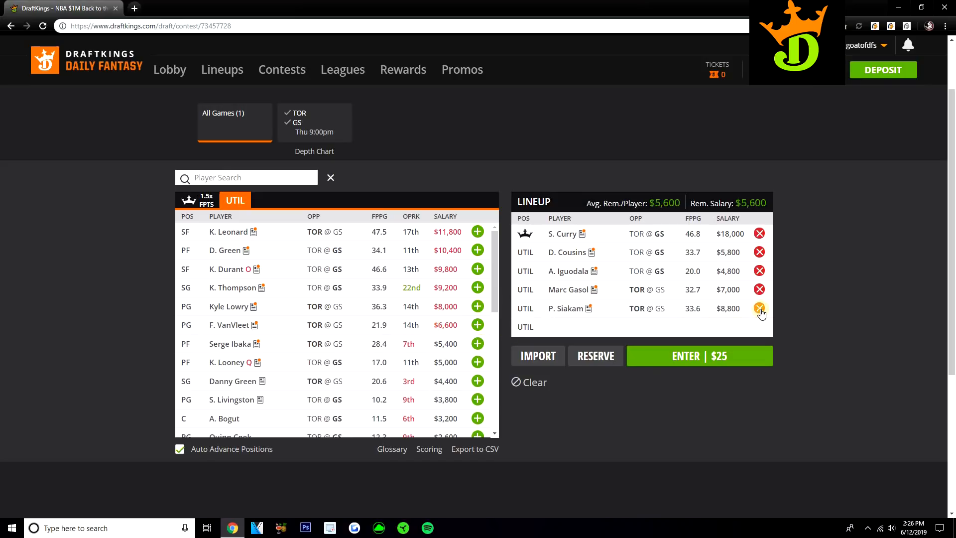
pyautogui.click(759, 308)
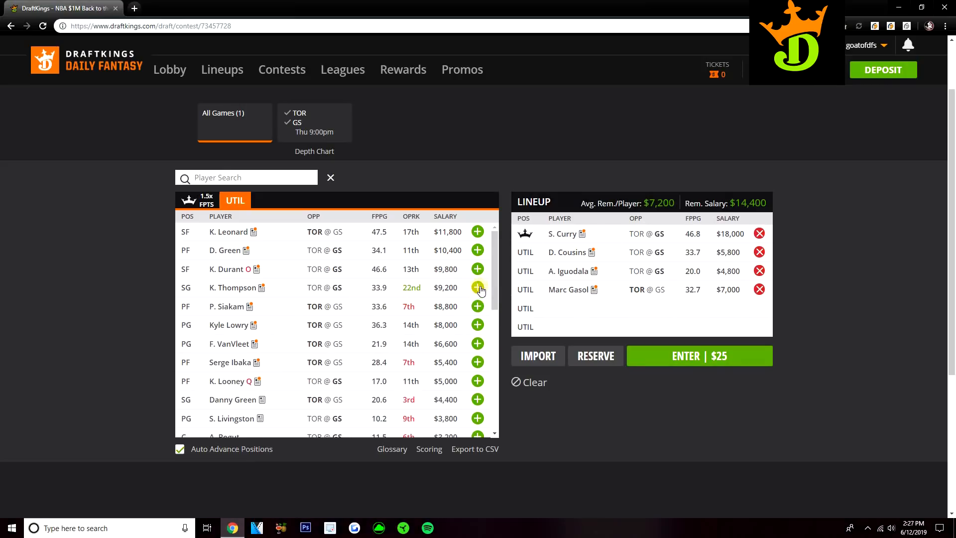
pyautogui.click(478, 287)
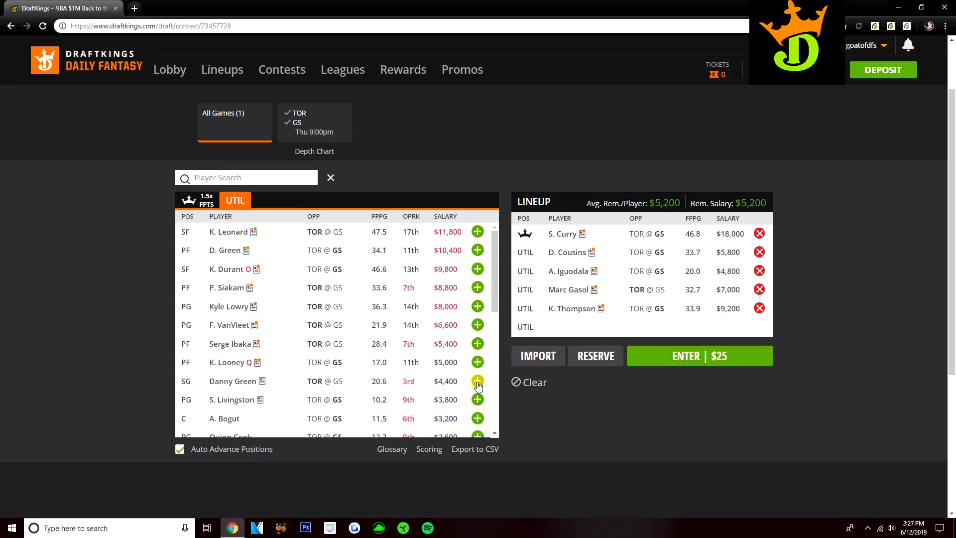
pyautogui.click(477, 381)
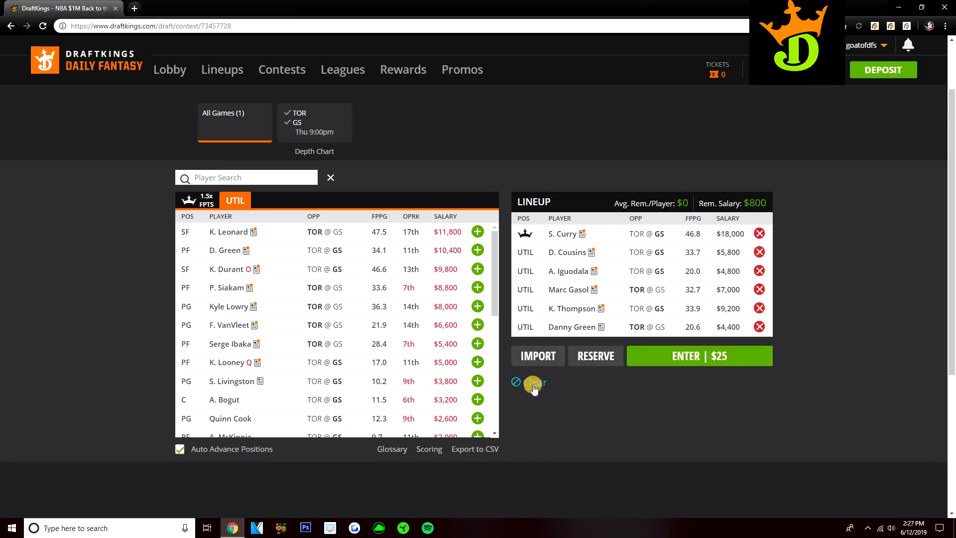
# Clear the lineup, make D. Cousins captain, and add A. Iguodala.
pyautogui.click(533, 384)
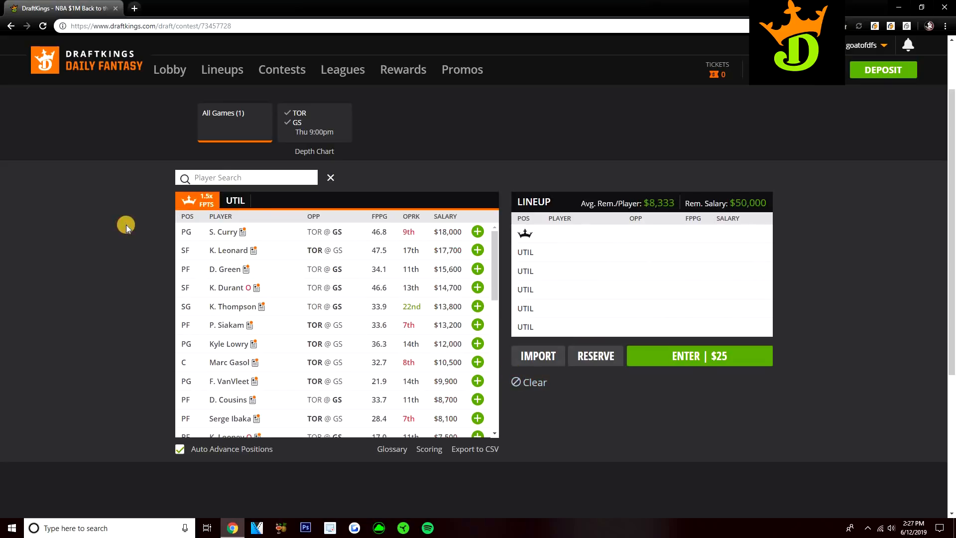
pyautogui.moveTo(280, 238)
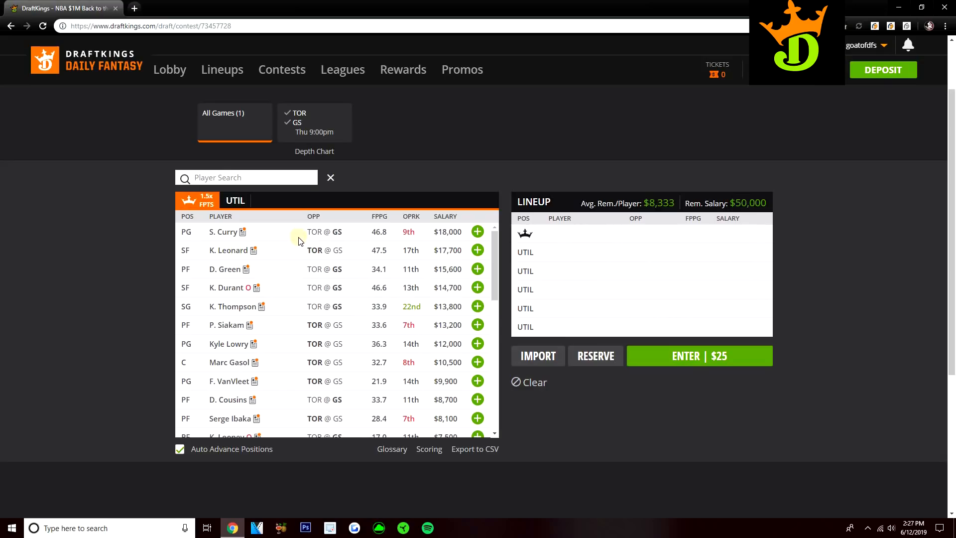
pyautogui.scroll(-3)
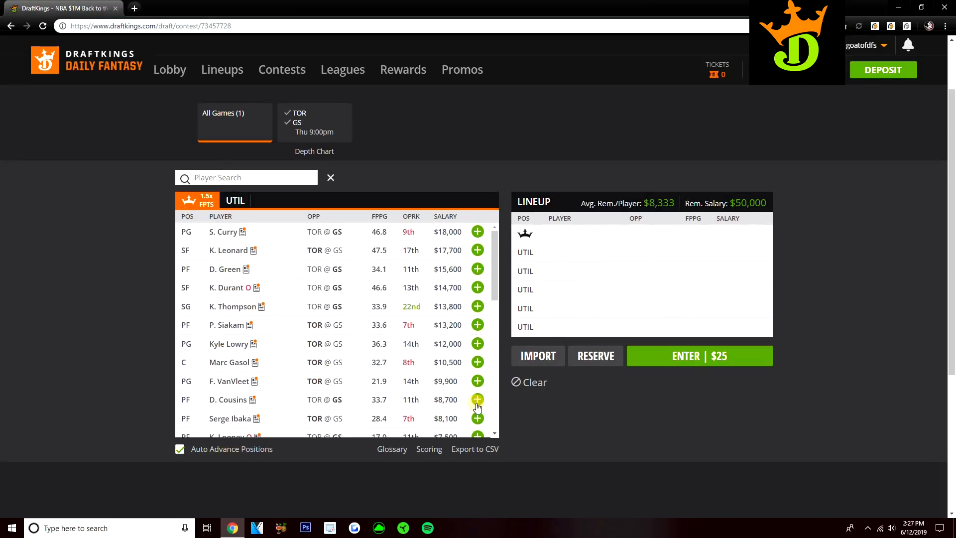
pyautogui.click(477, 400)
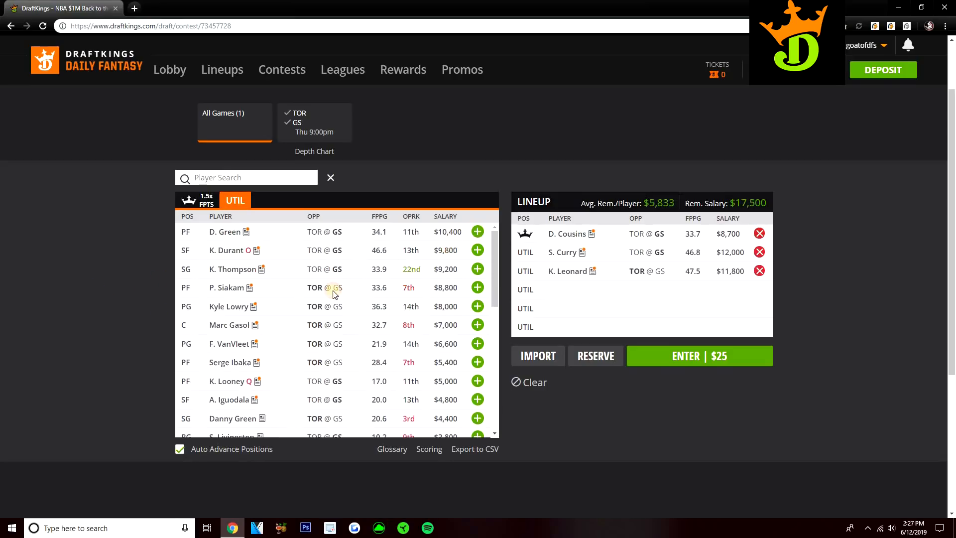
pyautogui.moveTo(419, 396)
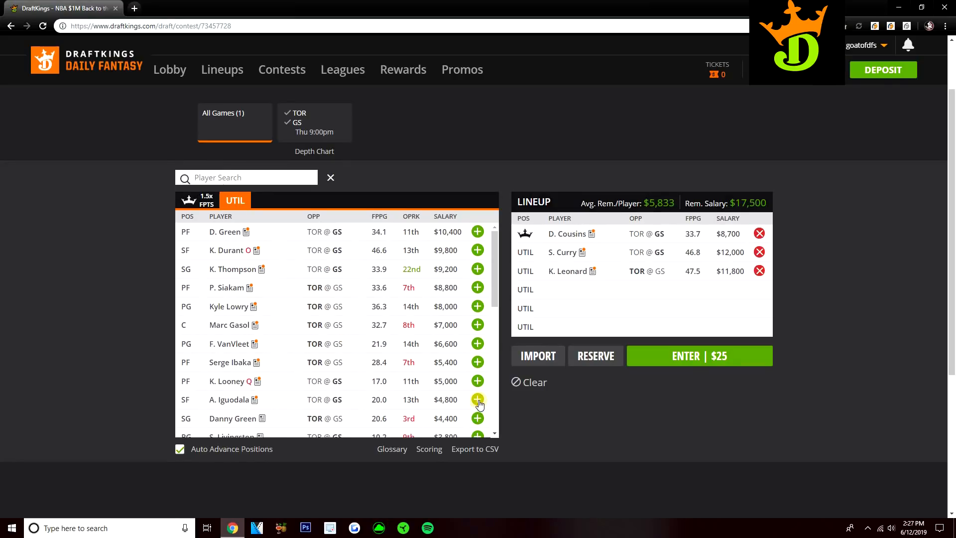
pyautogui.click(477, 399)
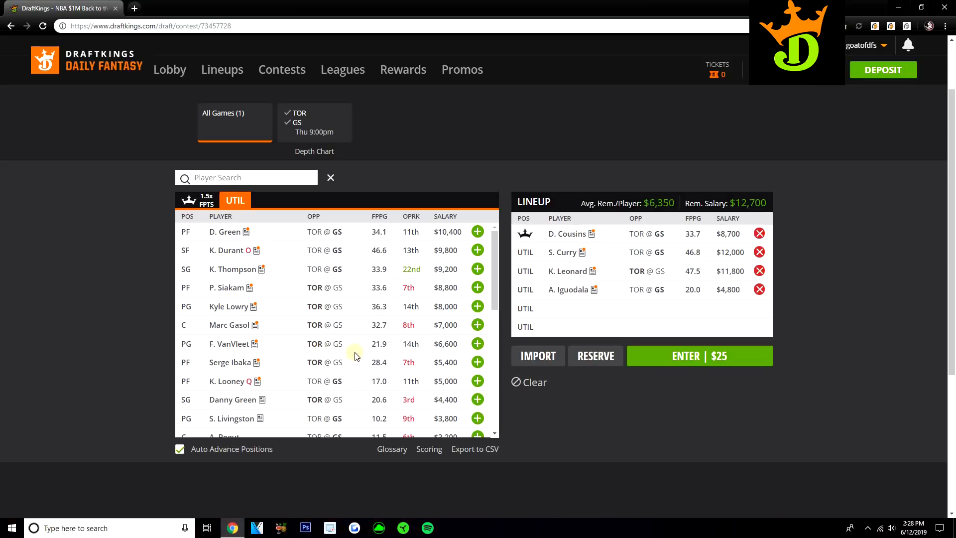
pyautogui.moveTo(358, 330)
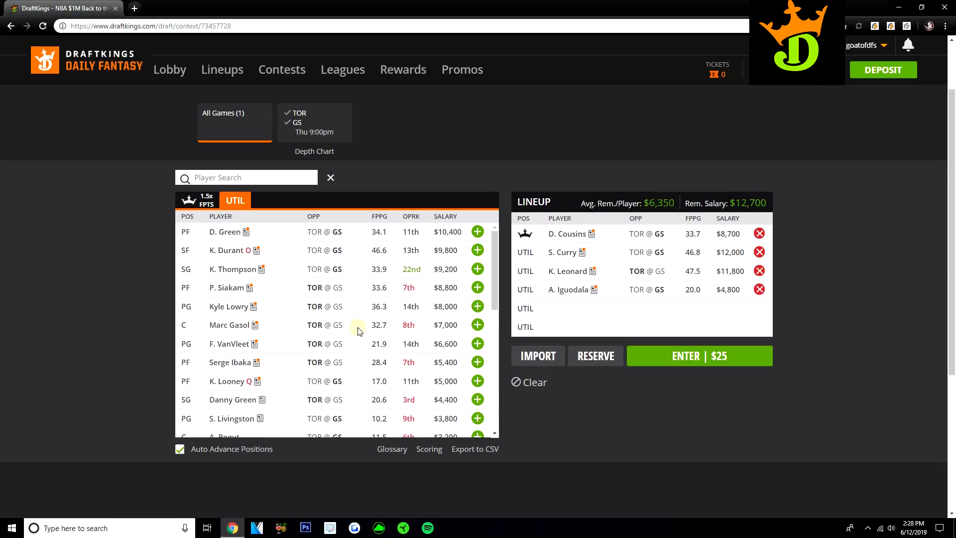
# Swap out Thompson and Gasol, finishing with Kyle Lowry and Danny Green, $300 left.
pyautogui.click(478, 269)
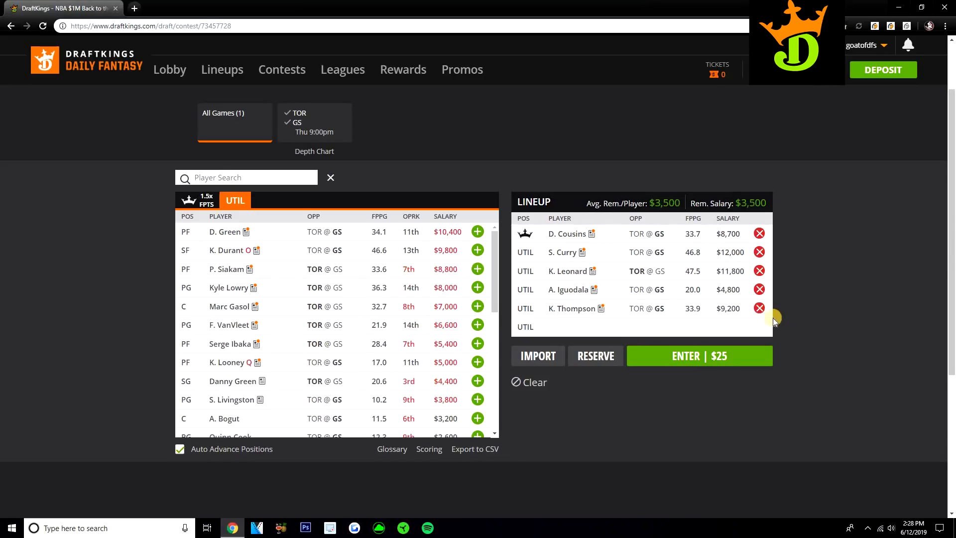
pyautogui.click(759, 308)
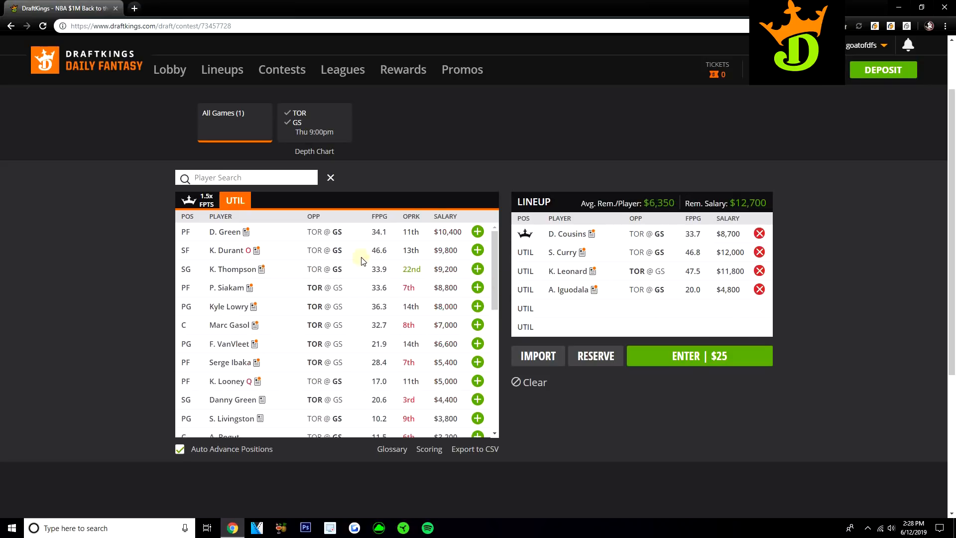
pyautogui.click(478, 307)
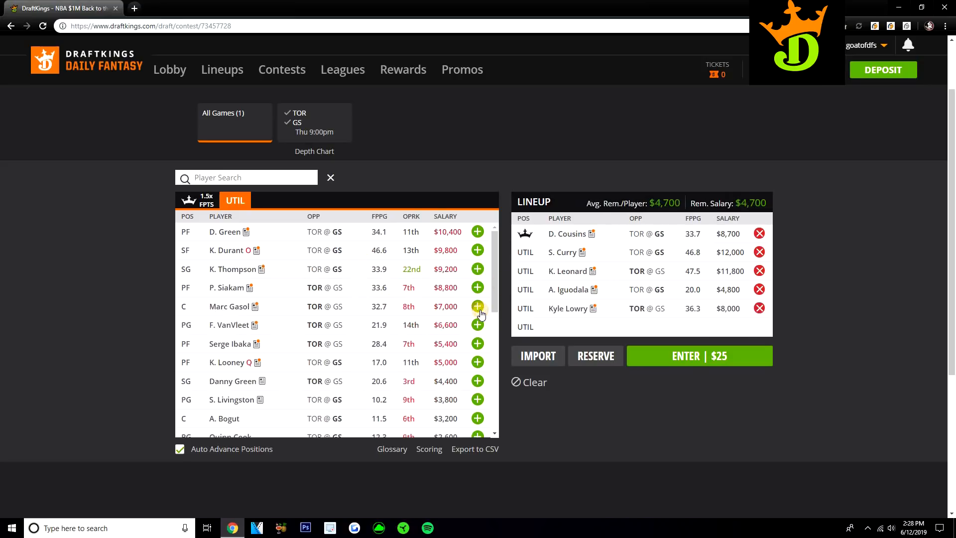
pyautogui.moveTo(478, 380)
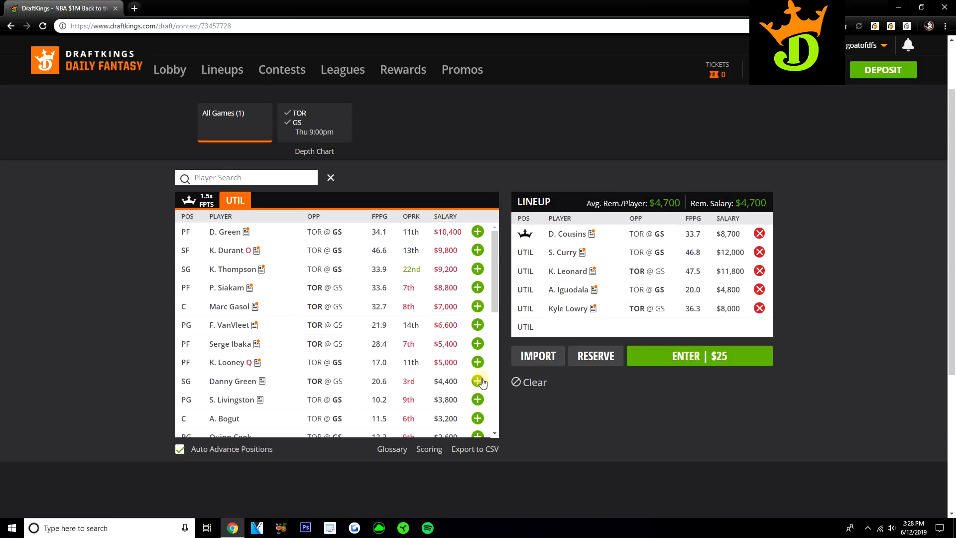
pyautogui.click(478, 380)
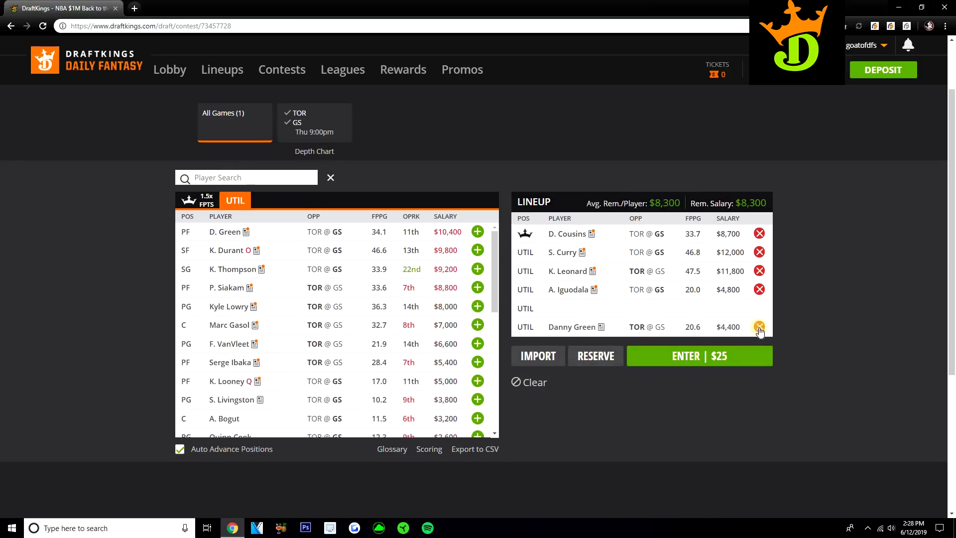
pyautogui.click(759, 326)
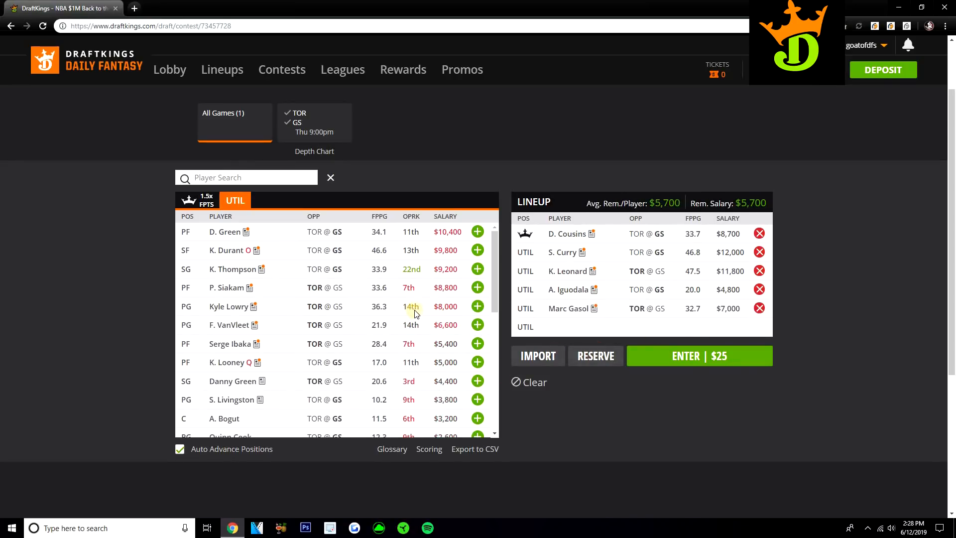
pyautogui.moveTo(728, 313)
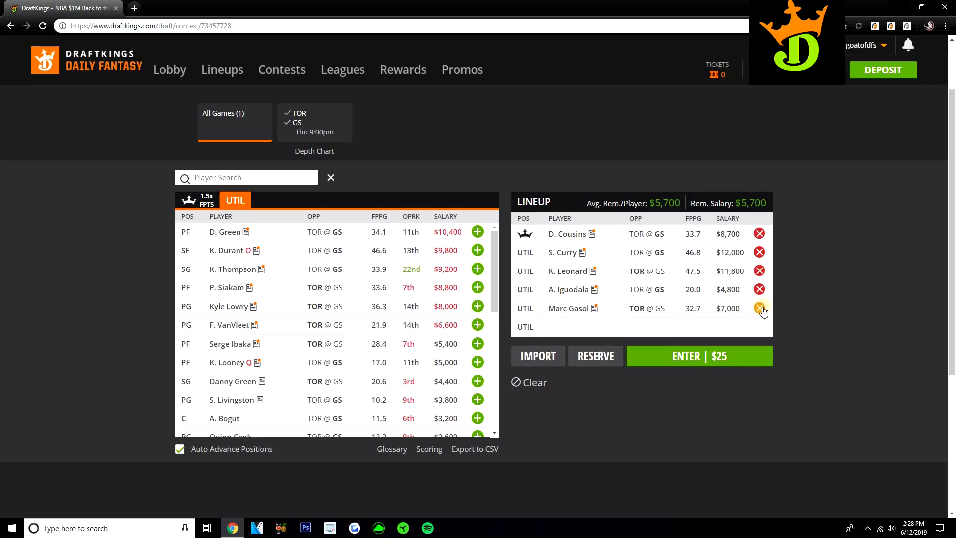
pyautogui.click(760, 308)
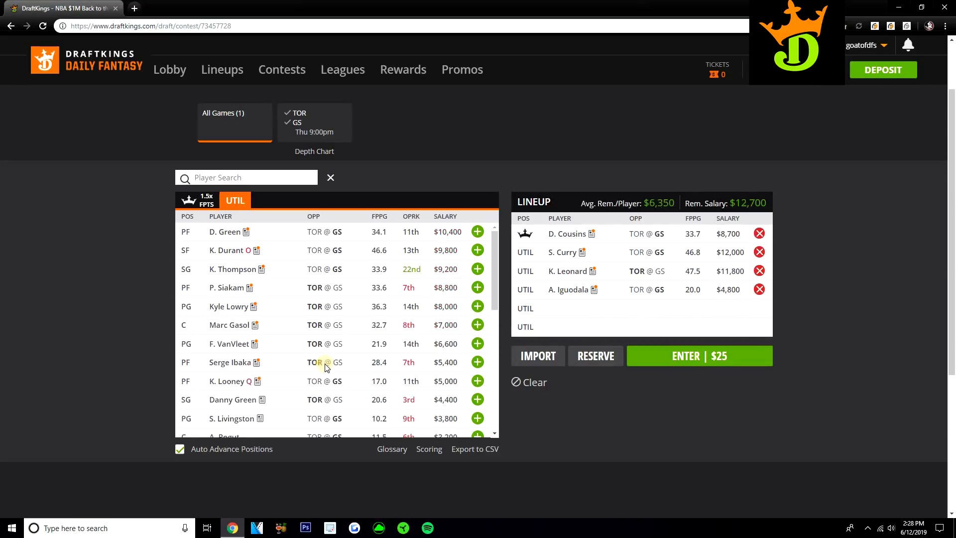
pyautogui.click(478, 306)
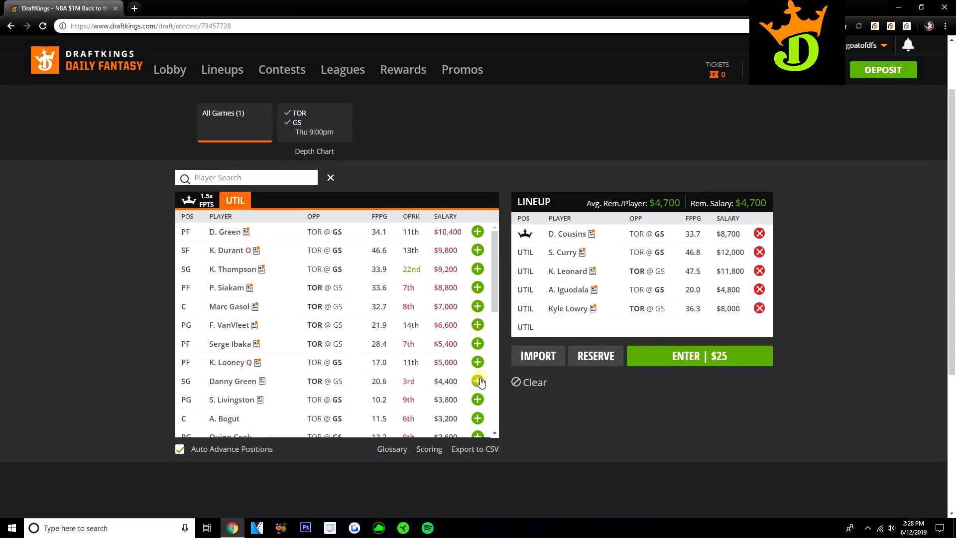
pyautogui.click(478, 381)
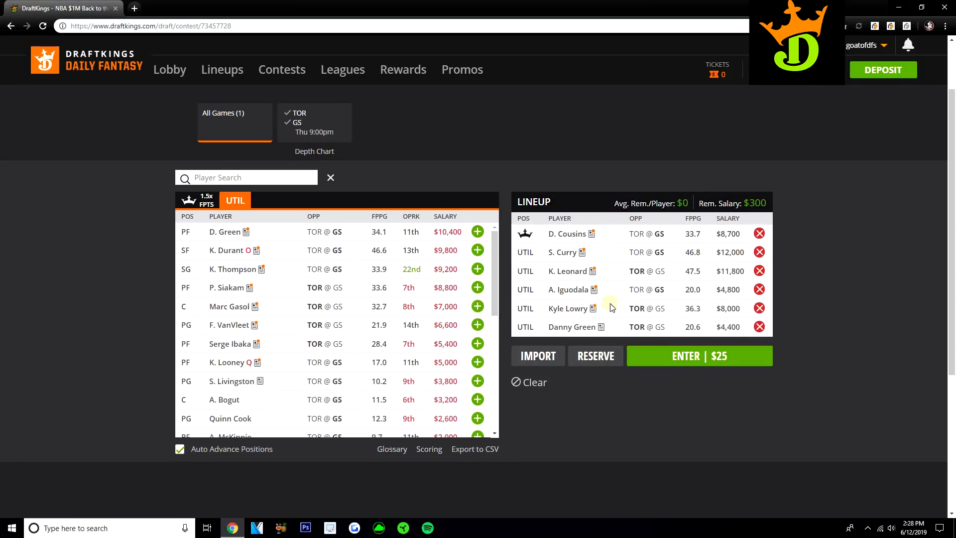
pyautogui.moveTo(536, 382)
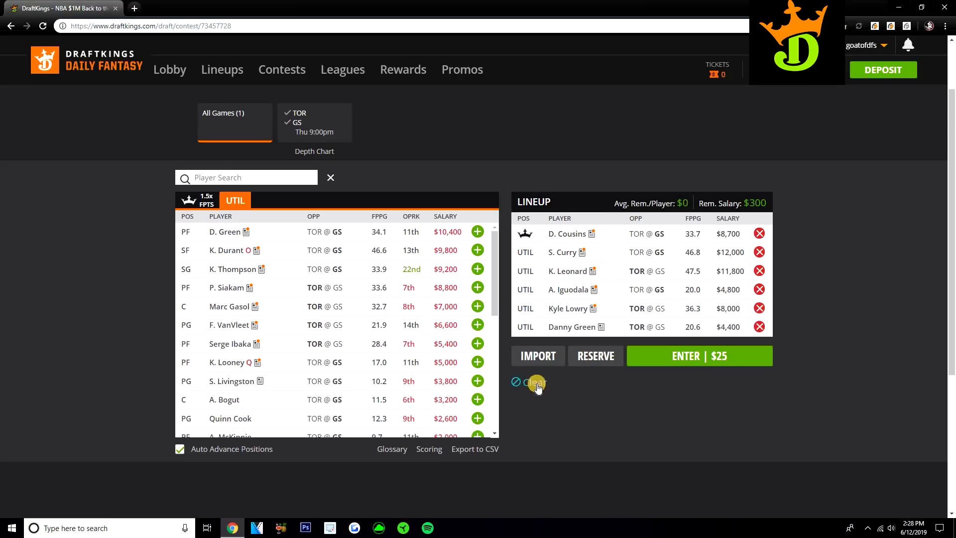
# Clear all six lineup slots back to the $50,000 salary and scroll the player list.
pyautogui.click(535, 382)
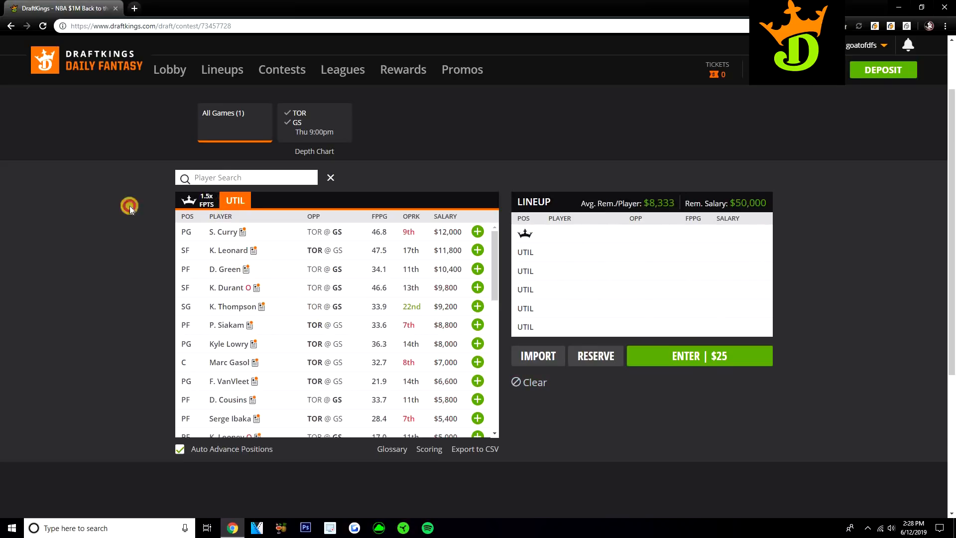
pyautogui.click(196, 200)
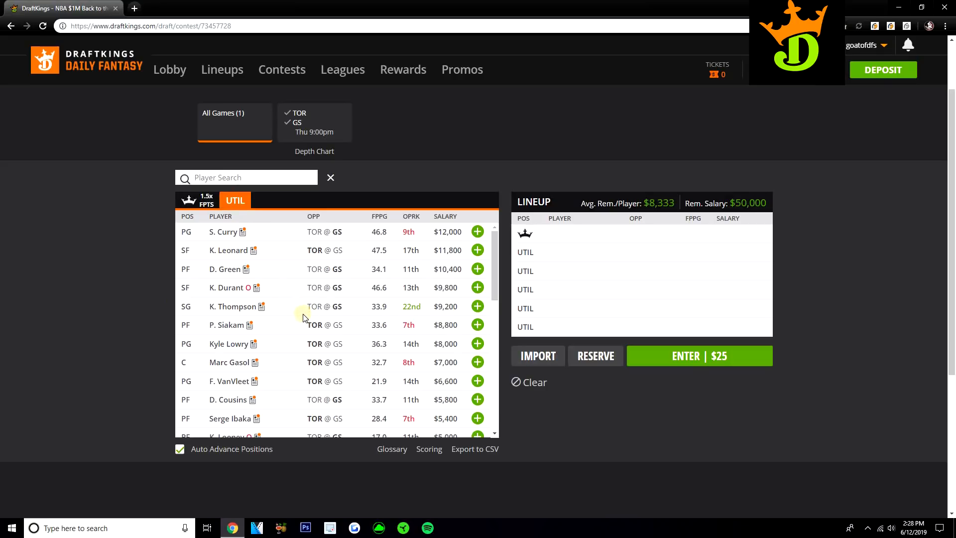
pyautogui.scroll(-3)
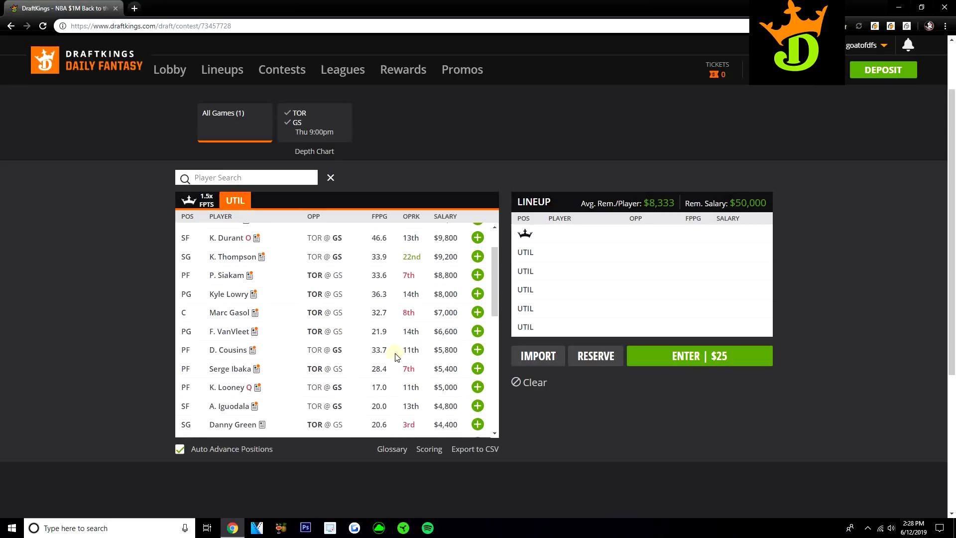
pyautogui.moveTo(280, 337)
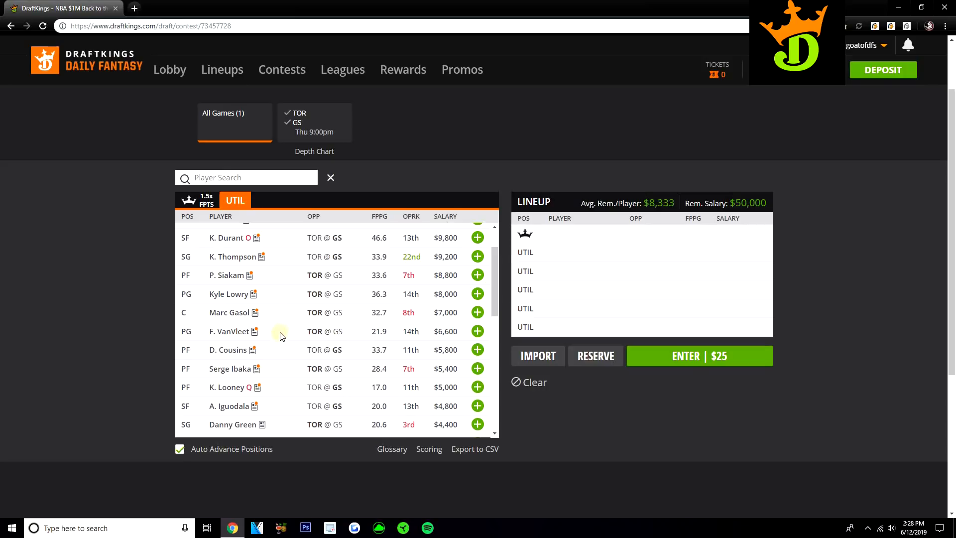
pyautogui.moveTo(392, 399)
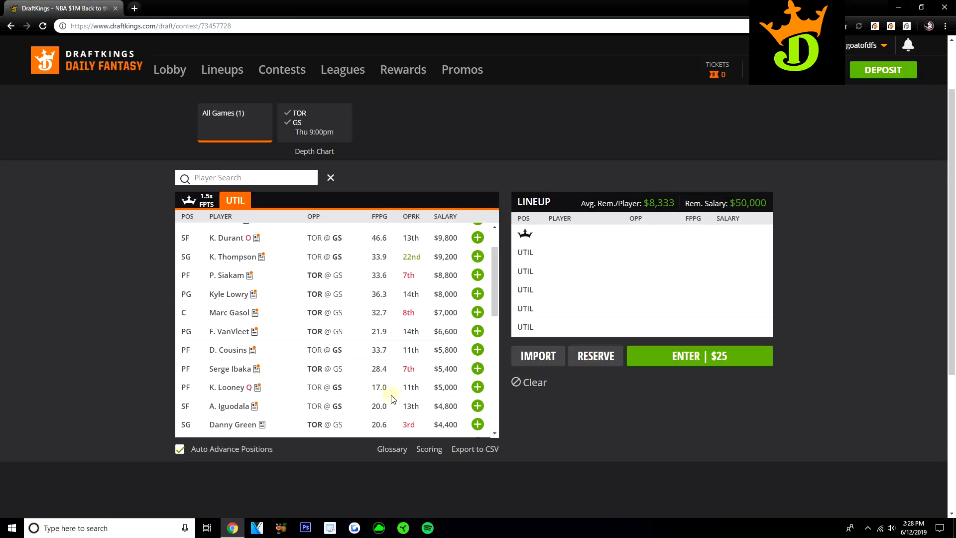
pyautogui.moveTo(283, 363)
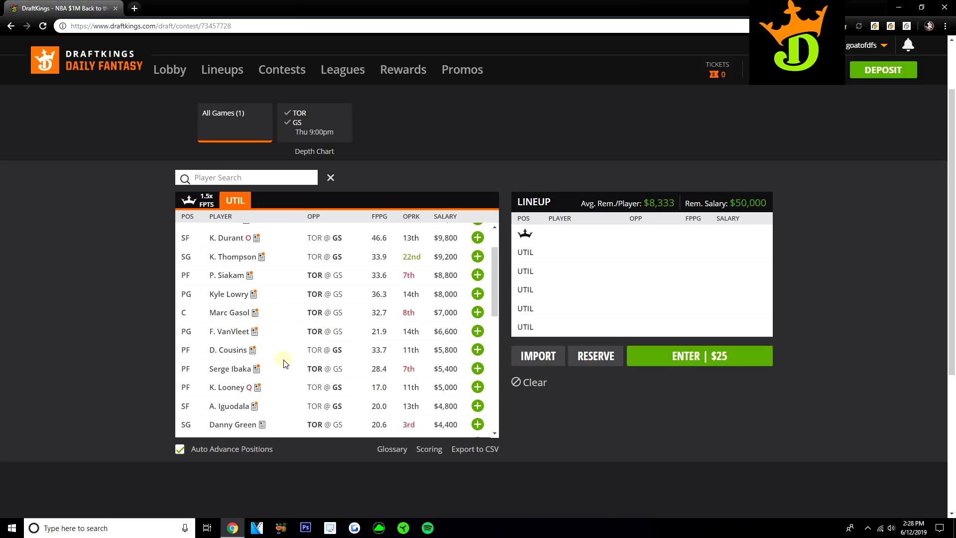
pyautogui.moveTo(322, 342)
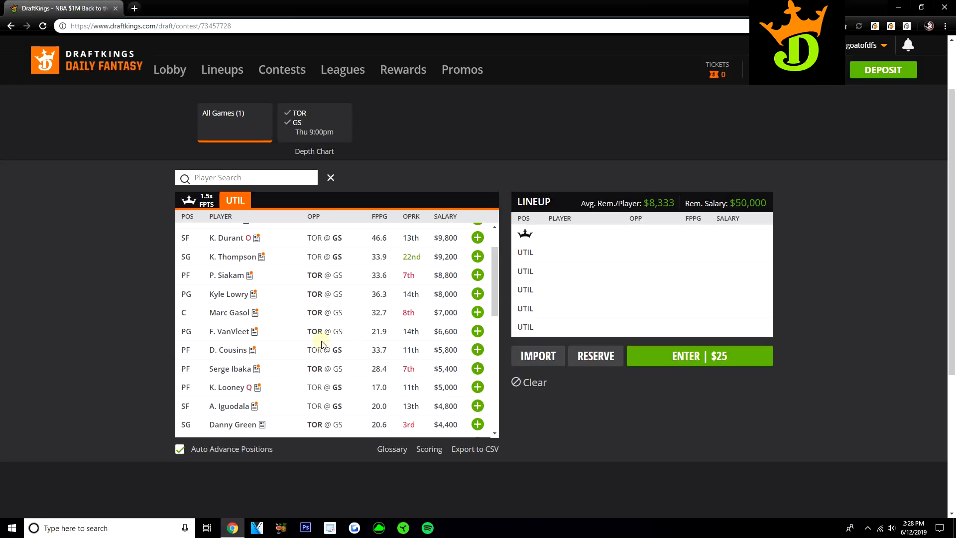